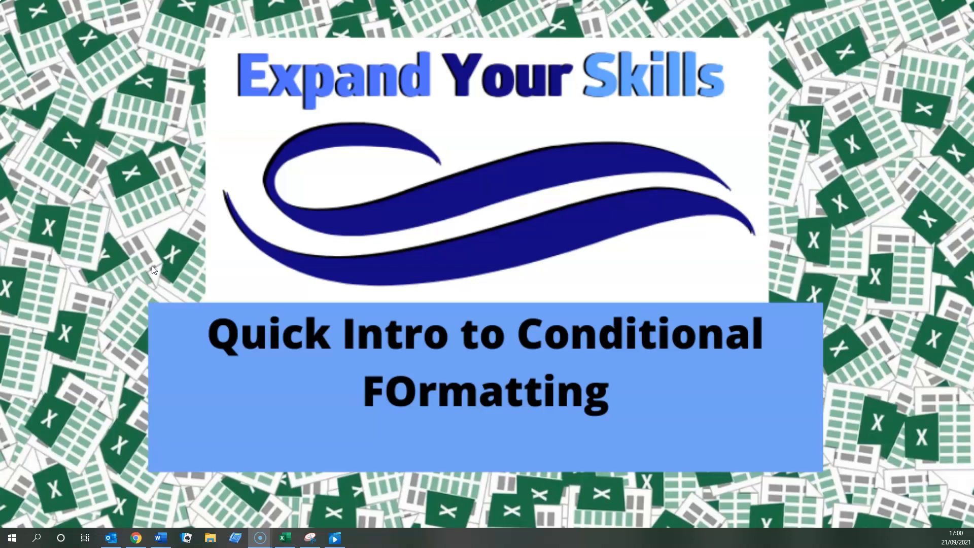
Step: Switch from the title slide to the workbook with the colour-coded to-do list
left_click(10, 394)
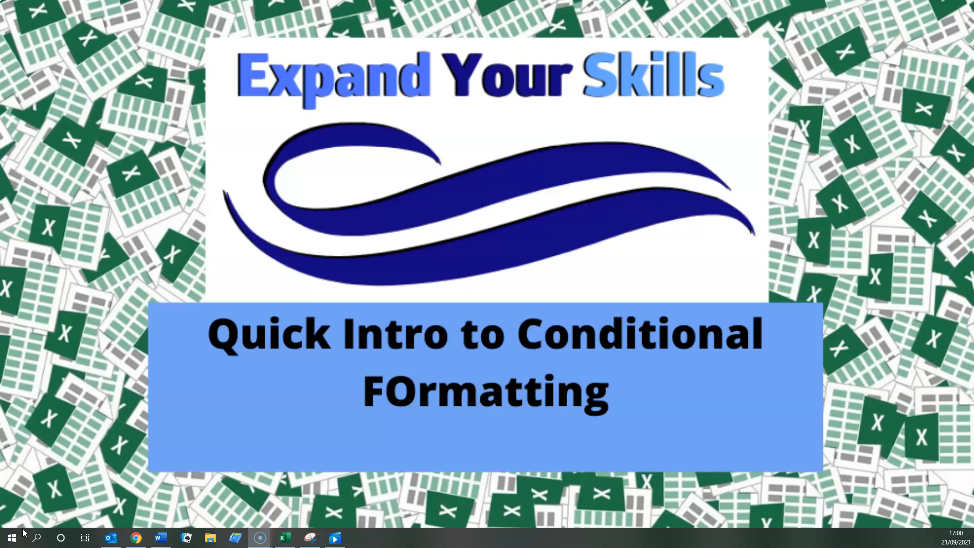
left_click(284, 538)
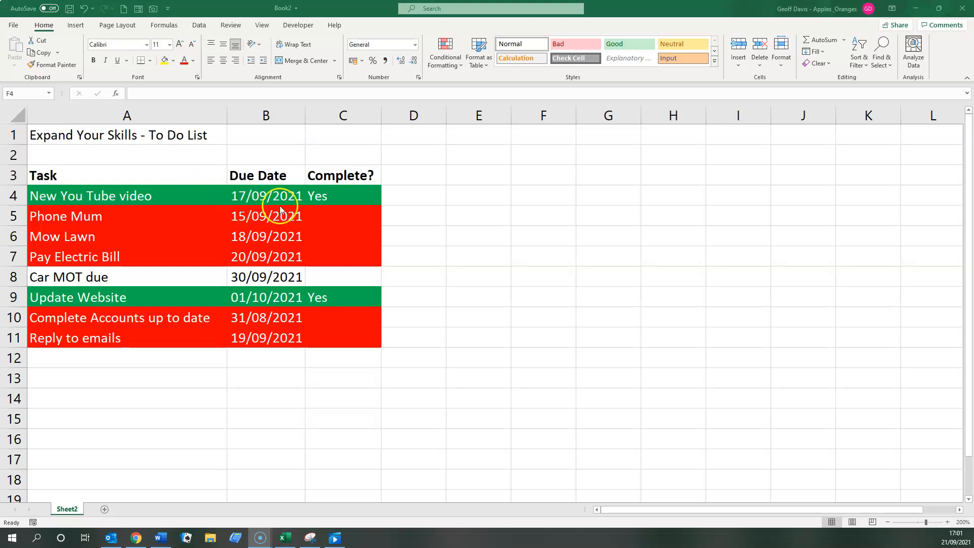
mouse_move(174, 190)
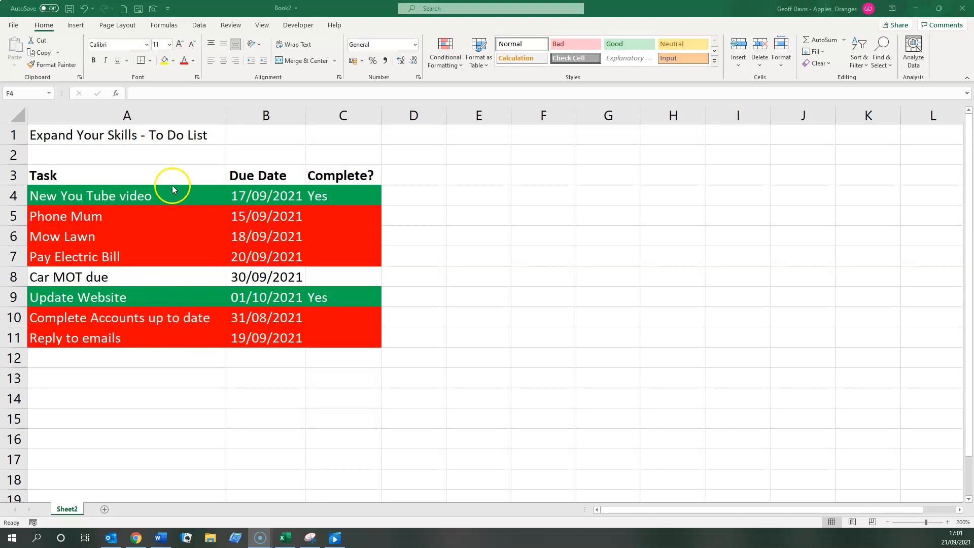
mouse_move(60, 220)
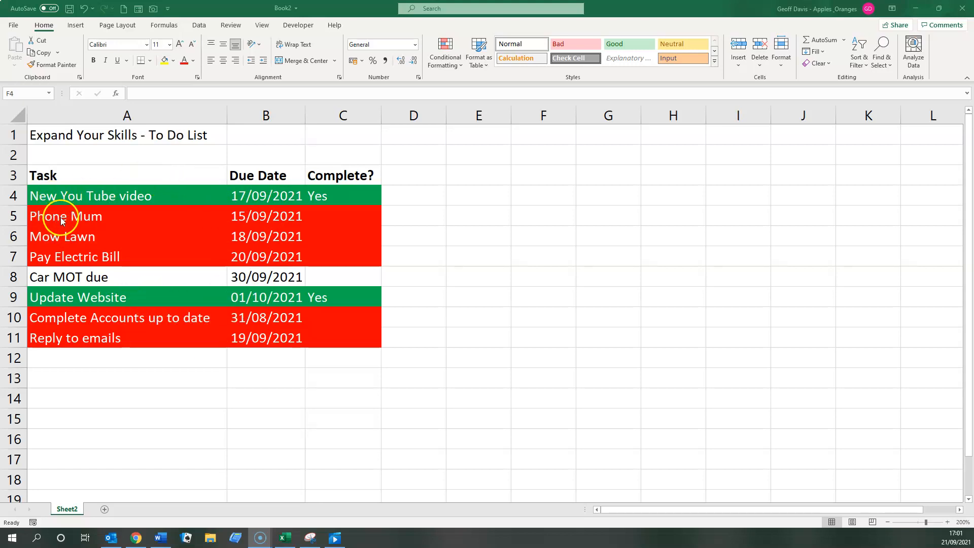
mouse_move(270, 215)
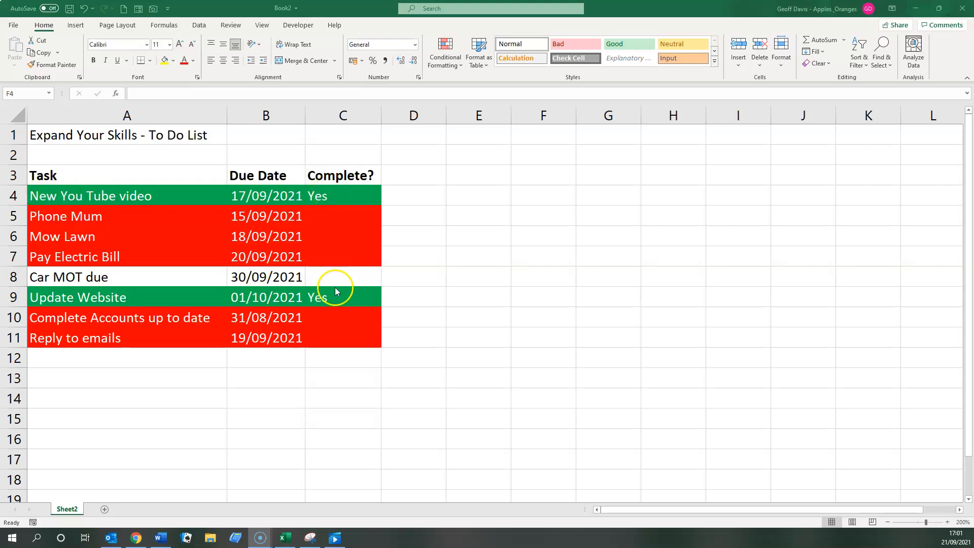
mouse_move(100, 297)
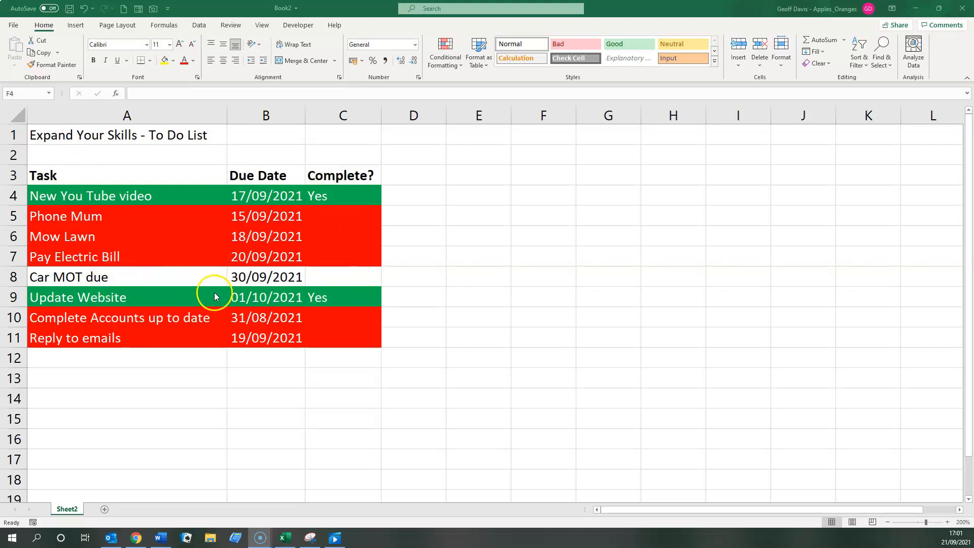
mouse_move(333, 233)
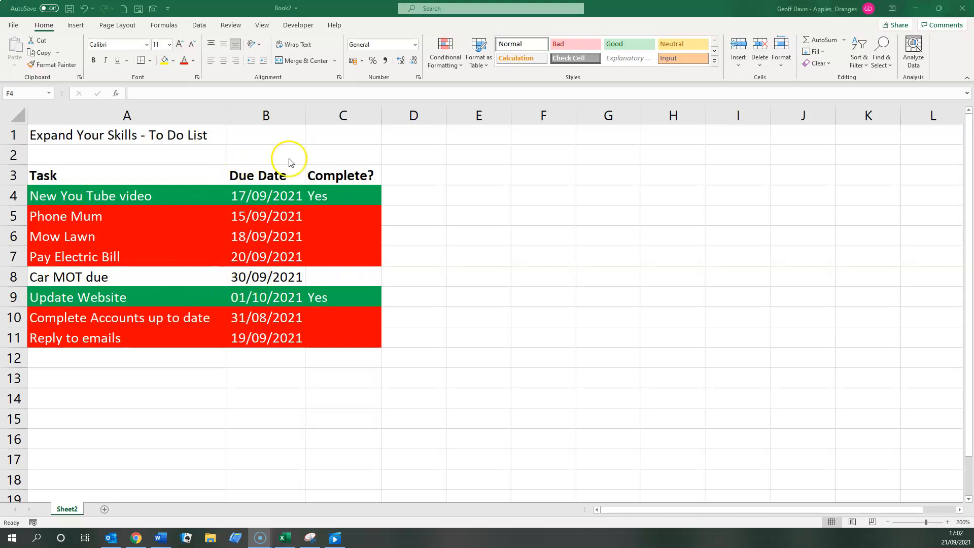
mouse_move(154, 375)
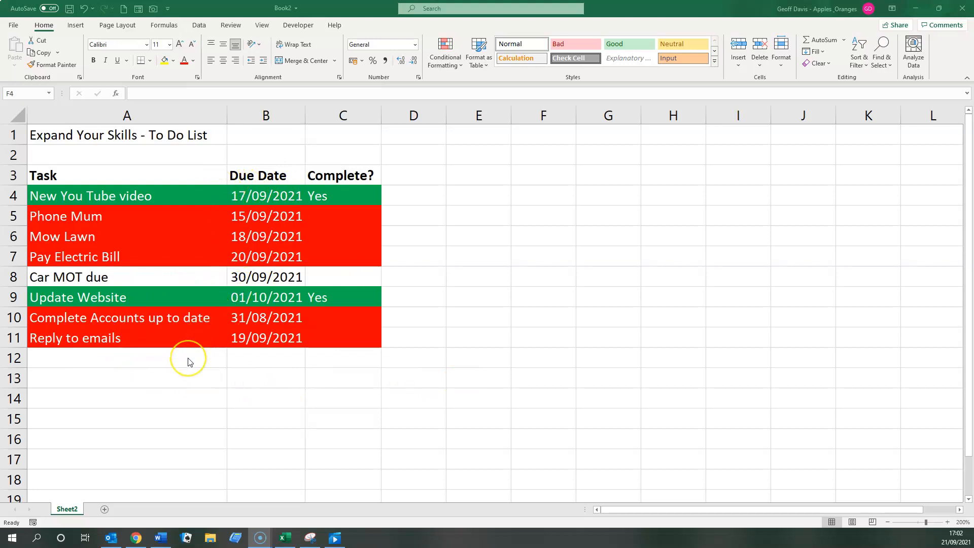
mouse_move(259, 162)
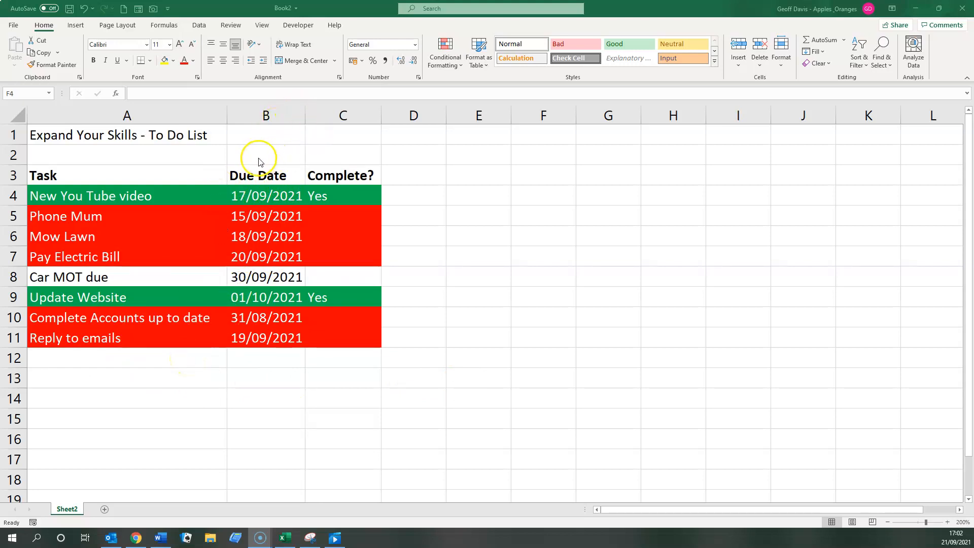
Step: Enter =today() in cell A13 below the task list
left_click(106, 377)
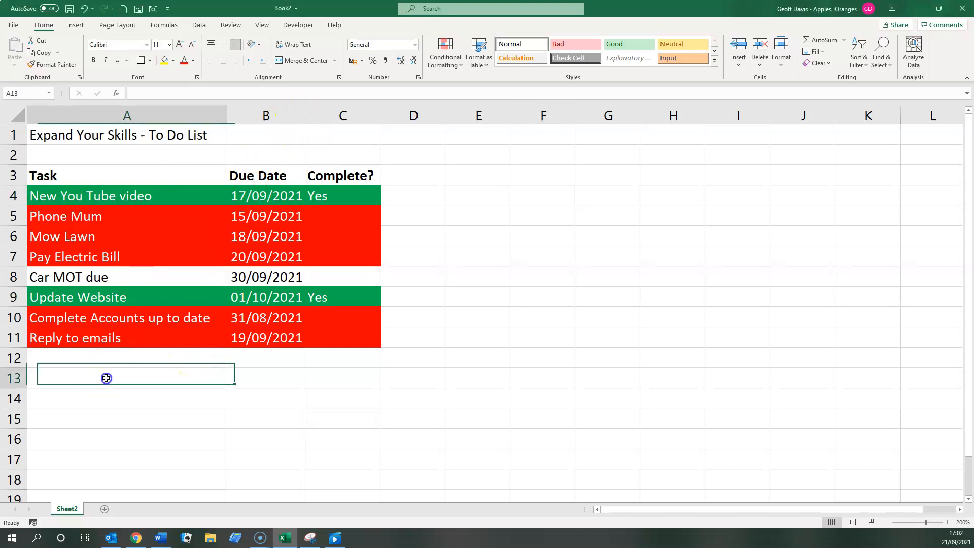
left_click(106, 378)
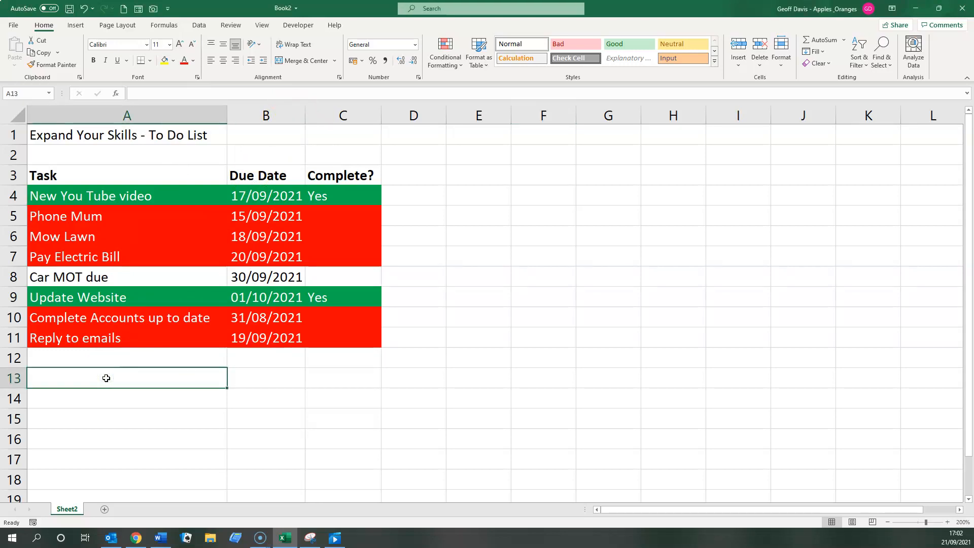
type("=today()")
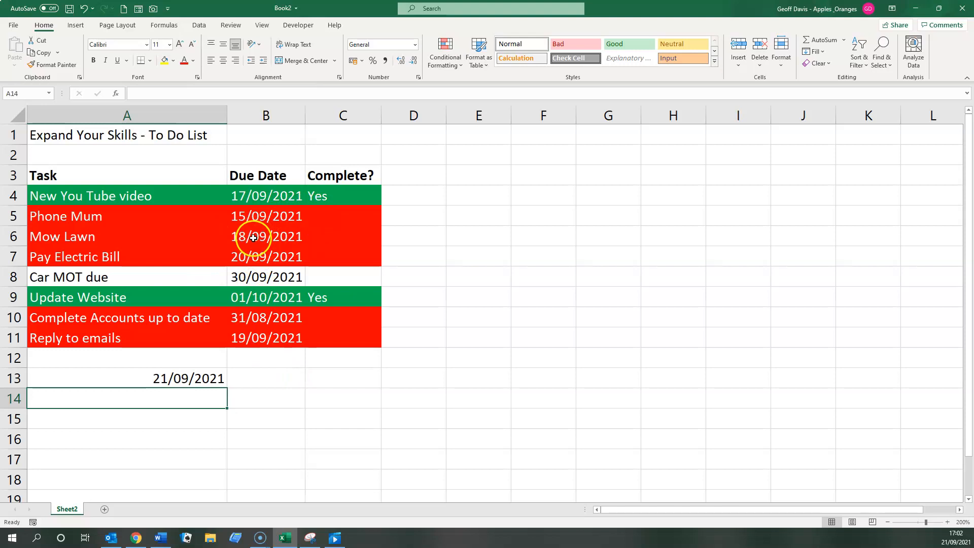
Step: Change the Mow Lawn due date to 23/9 and mark it Yes
left_click(266, 236)
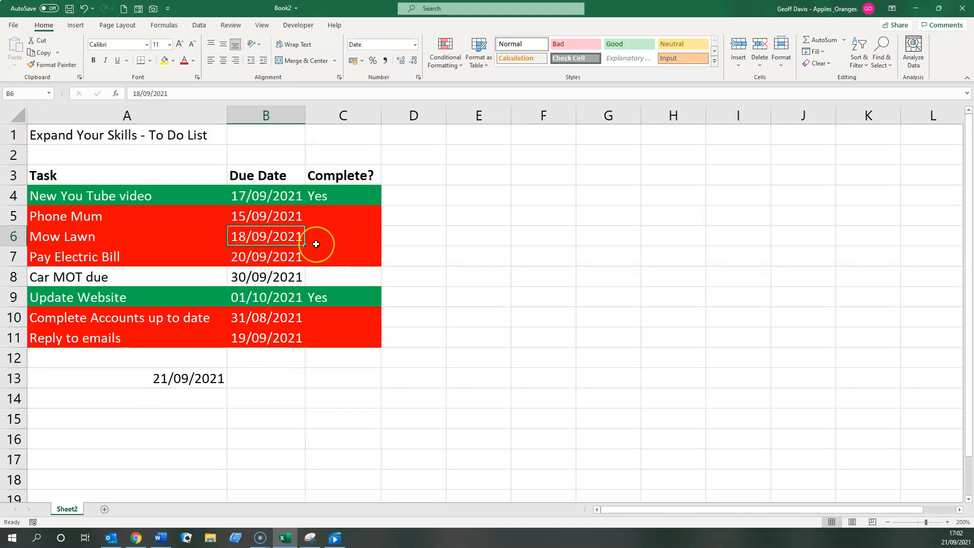
type("23/9")
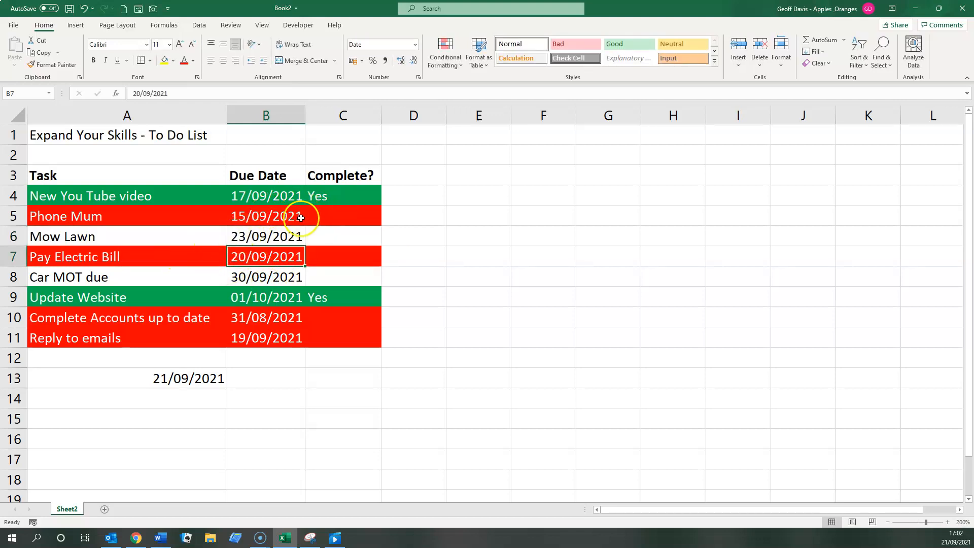
type("Yes")
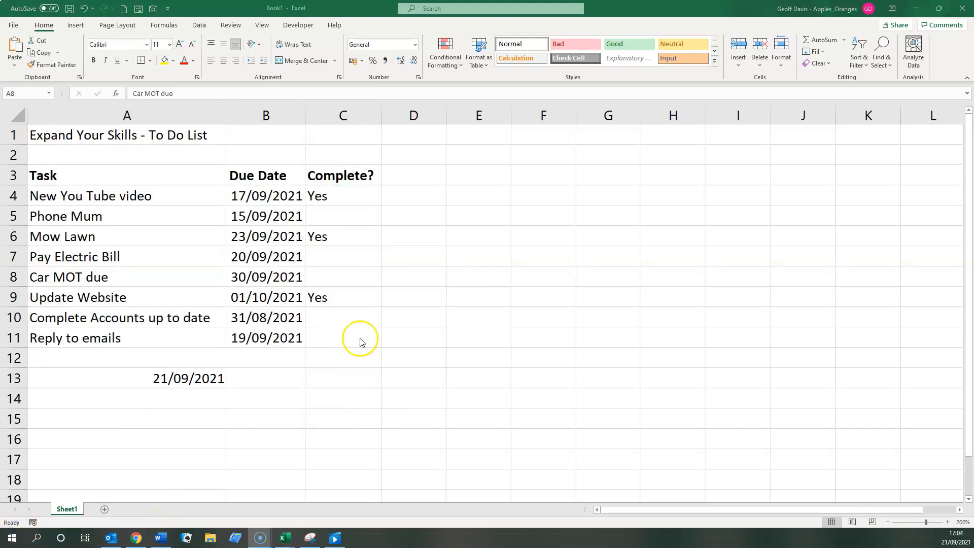
mouse_move(362, 152)
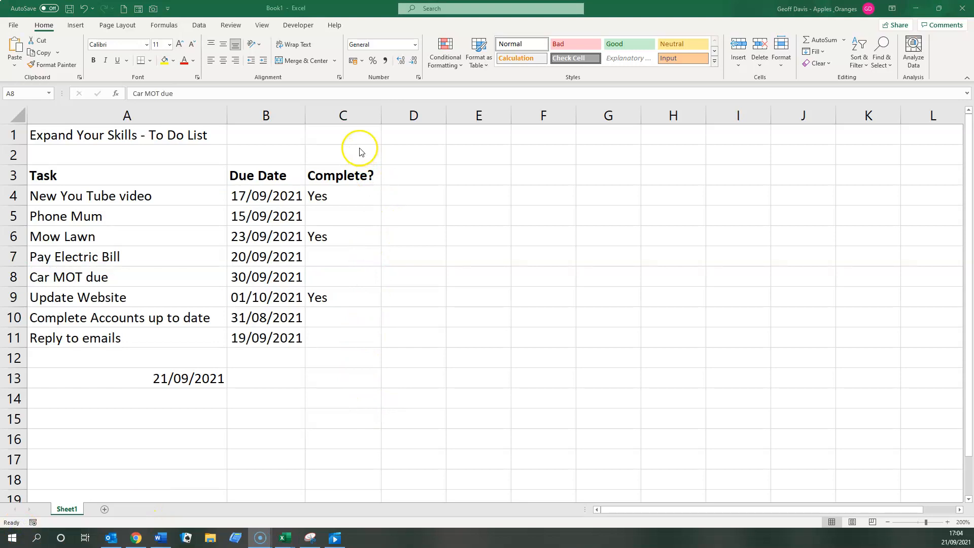
mouse_move(52, 267)
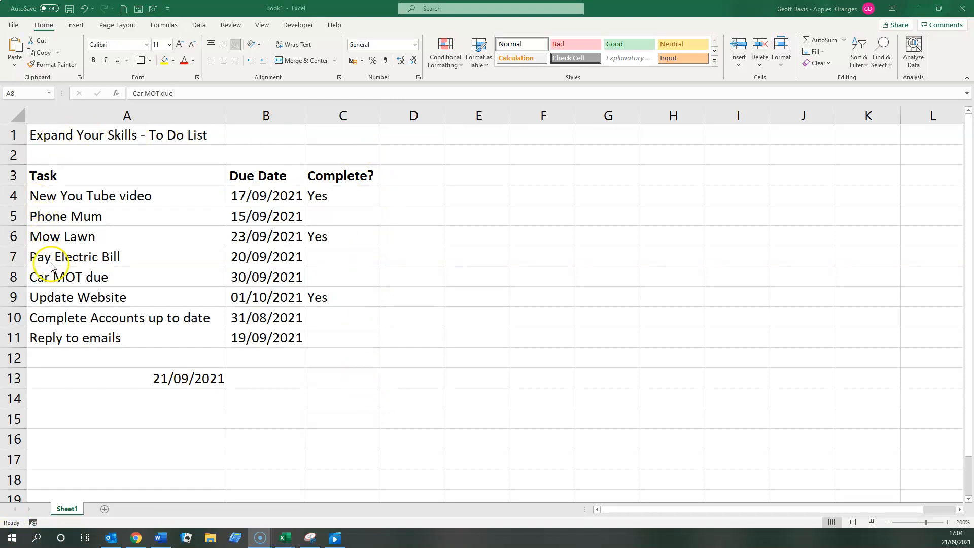
mouse_move(88, 278)
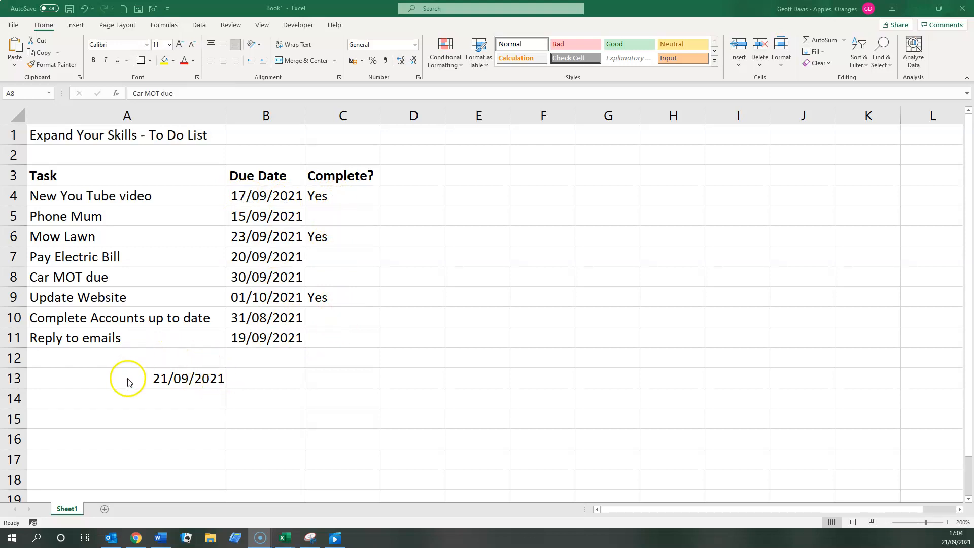
mouse_move(275, 425)
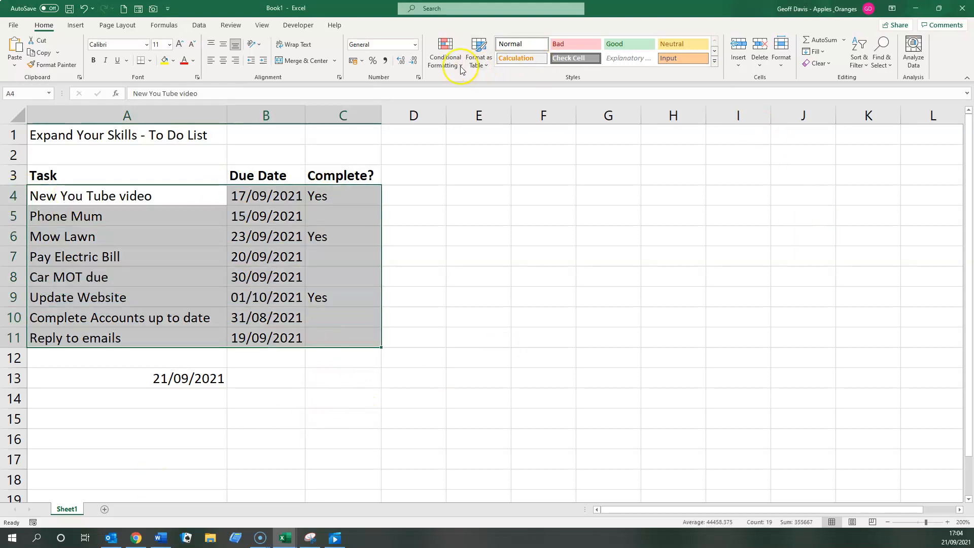
mouse_move(444, 53)
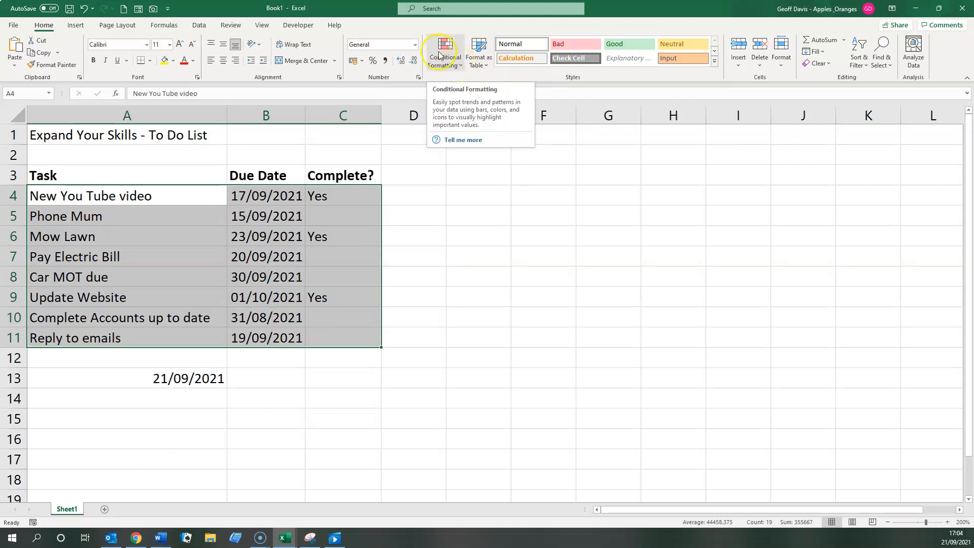
Step: Start a new conditional formatting rule of the formula-based type
left_click(442, 52)
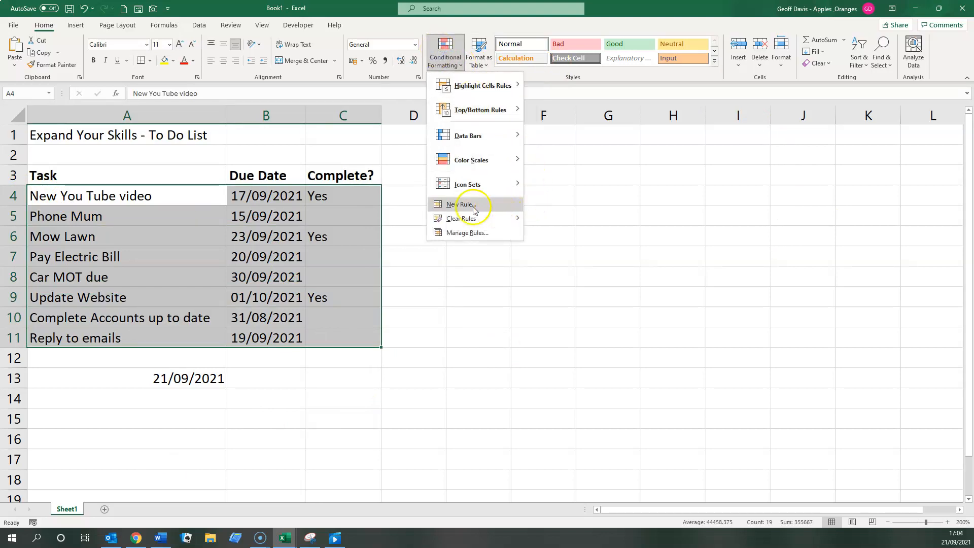
left_click(460, 204)
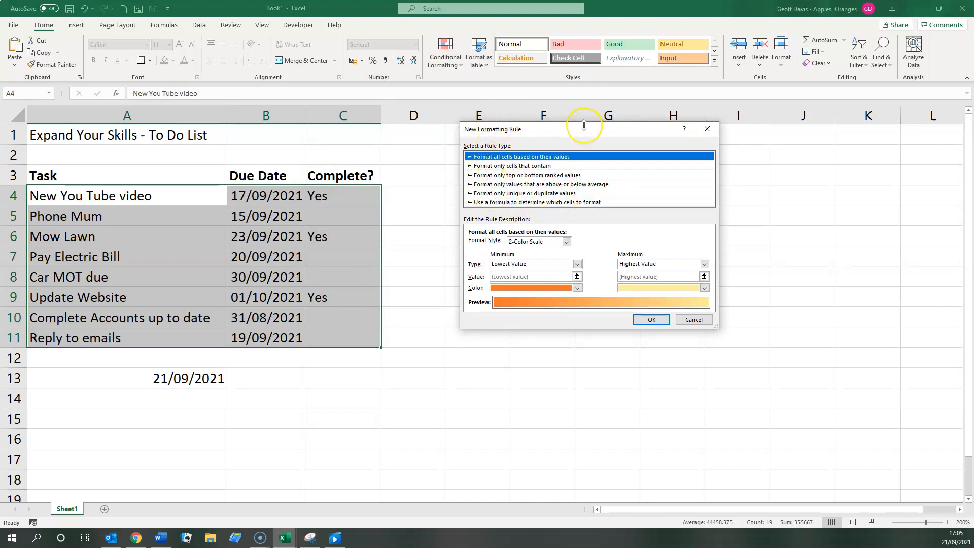
mouse_move(527, 204)
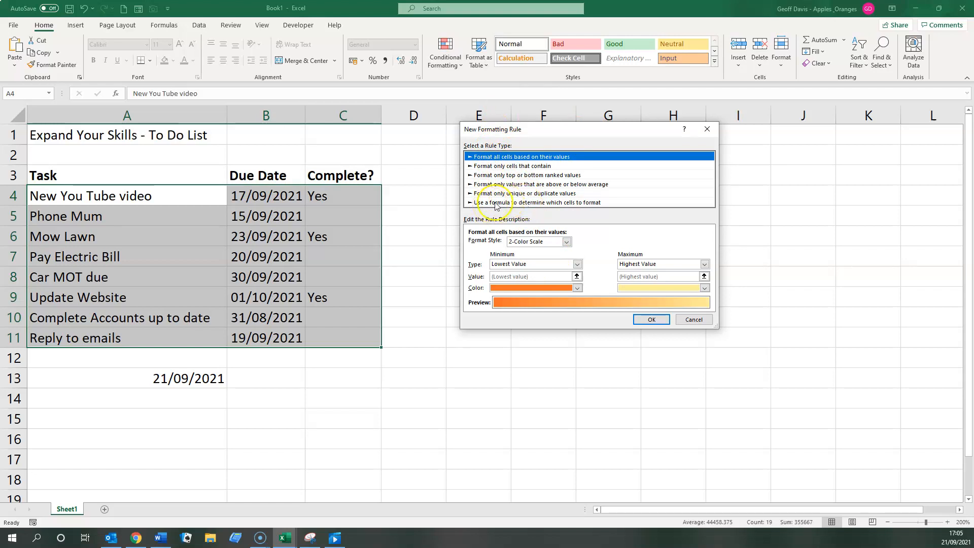
left_click(535, 202)
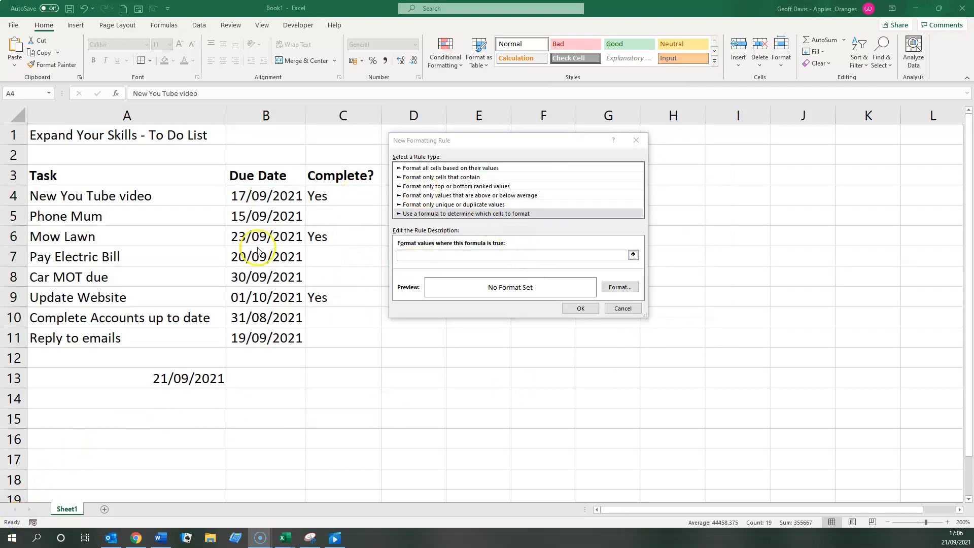
left_click(516, 255)
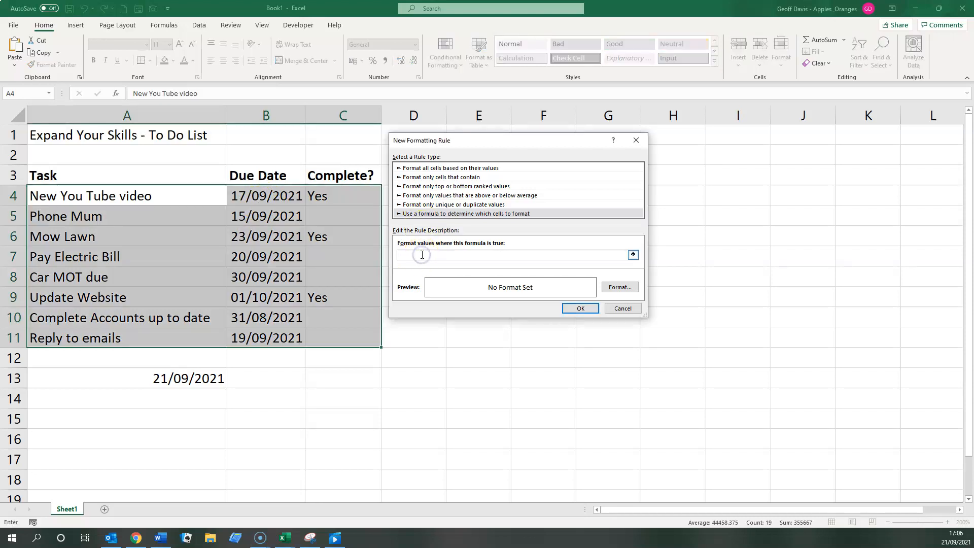
Step: Enter the rule formula =$c4="Yes"
type("=")
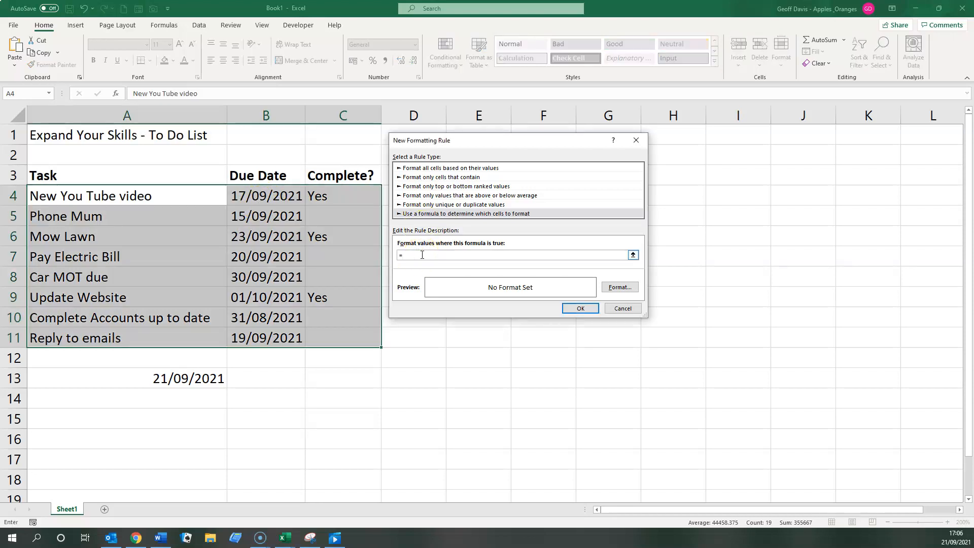
type("$c4")
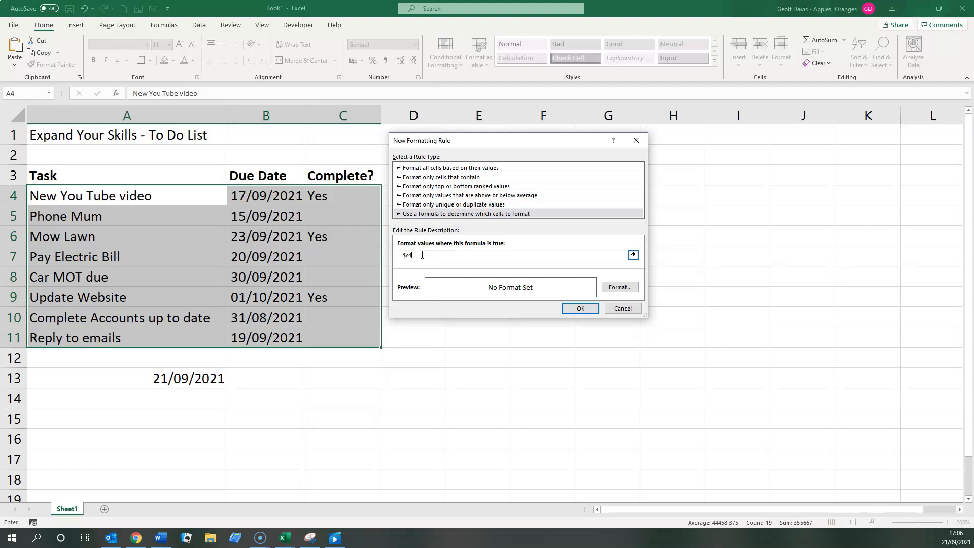
type("=£")
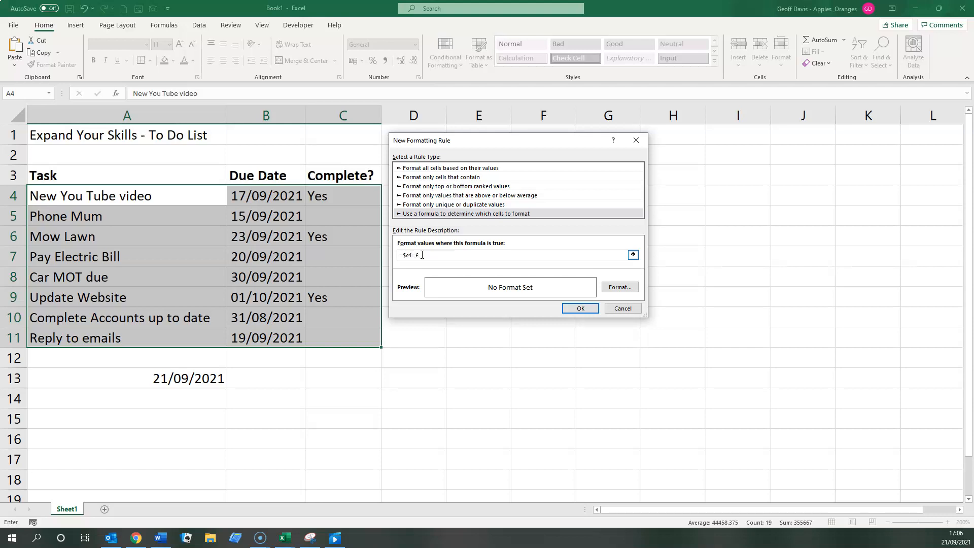
type("\"Yes\"")
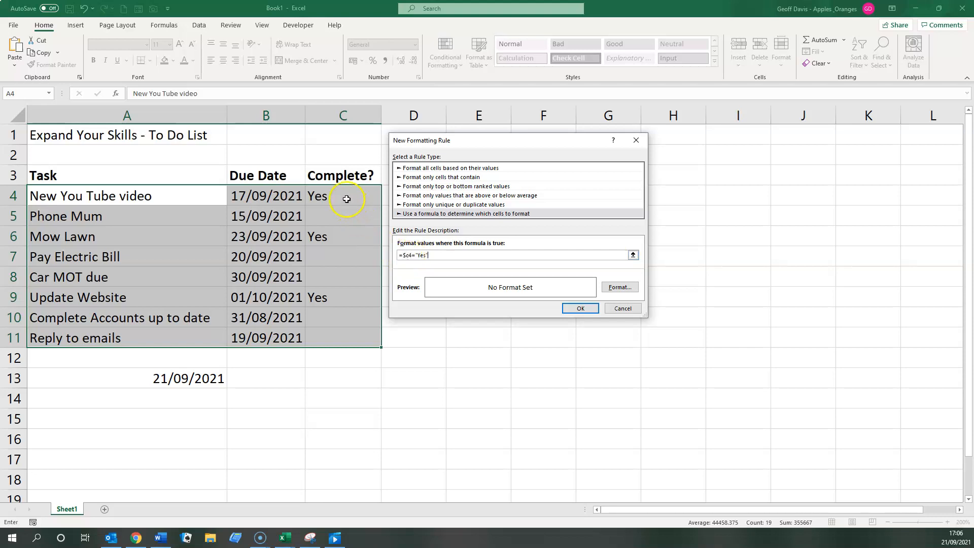
mouse_move(641, 300)
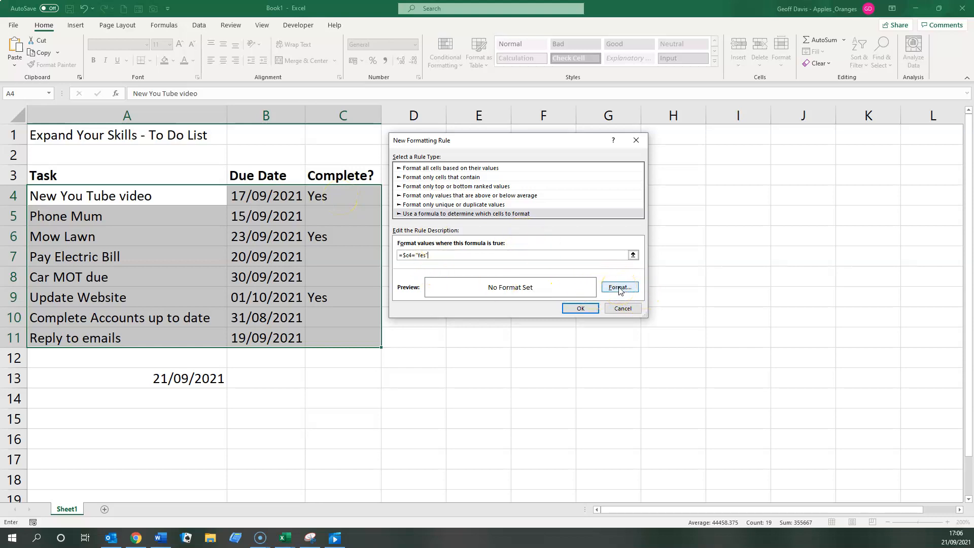
Step: Give the Yes rule a green fill and a changed font colour, confirming the format
left_click(619, 287)
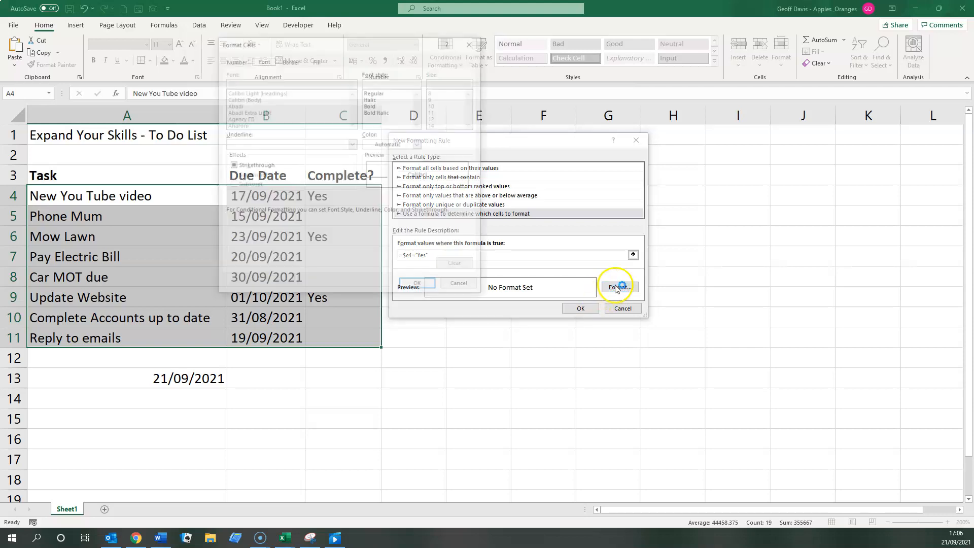
left_click(619, 287)
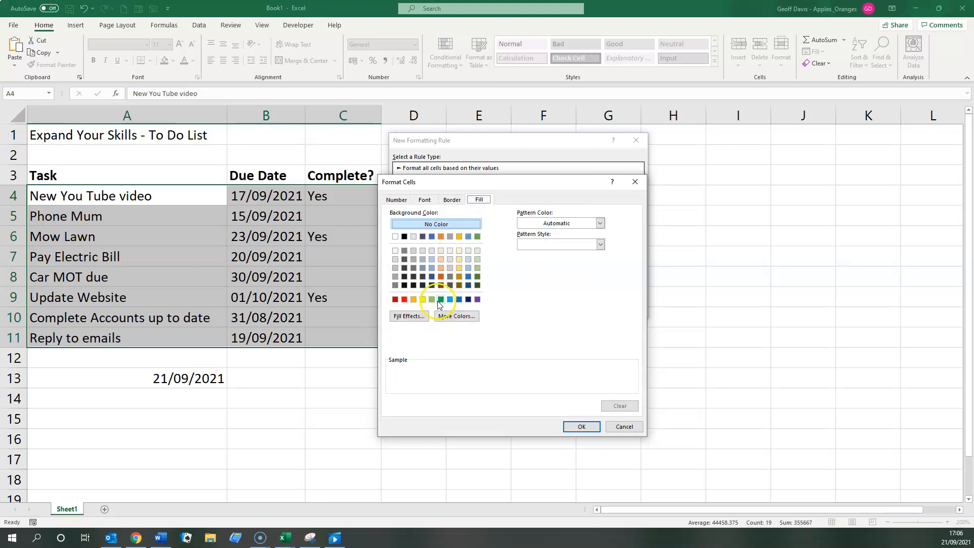
left_click(432, 299)
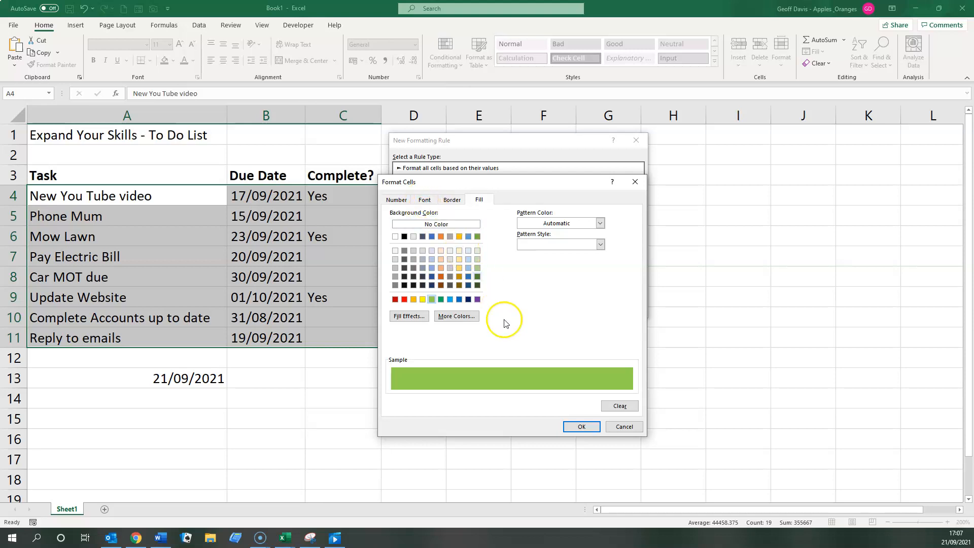
left_click(424, 200)
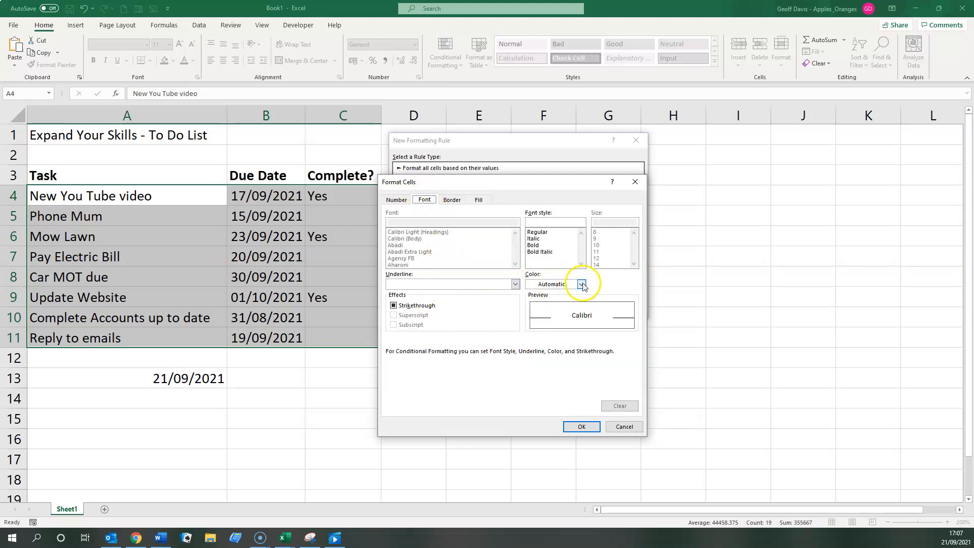
left_click(580, 284)
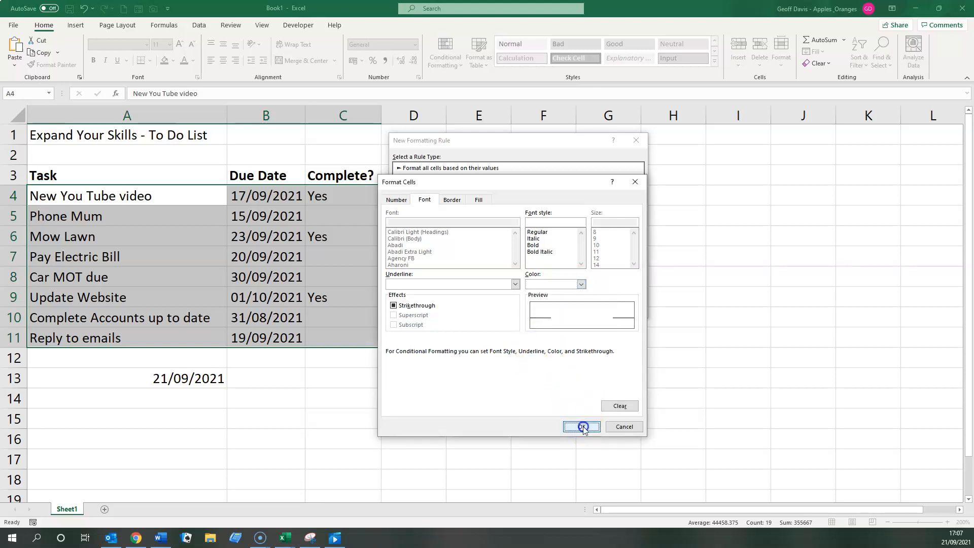
left_click(580, 427)
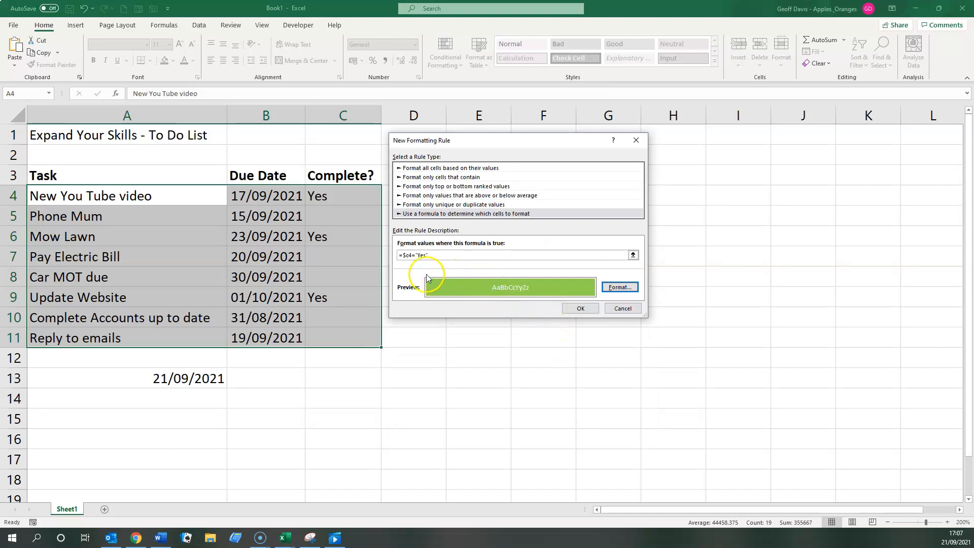
Step: Confirm and apply the Yes rule to the task table
left_click(579, 309)
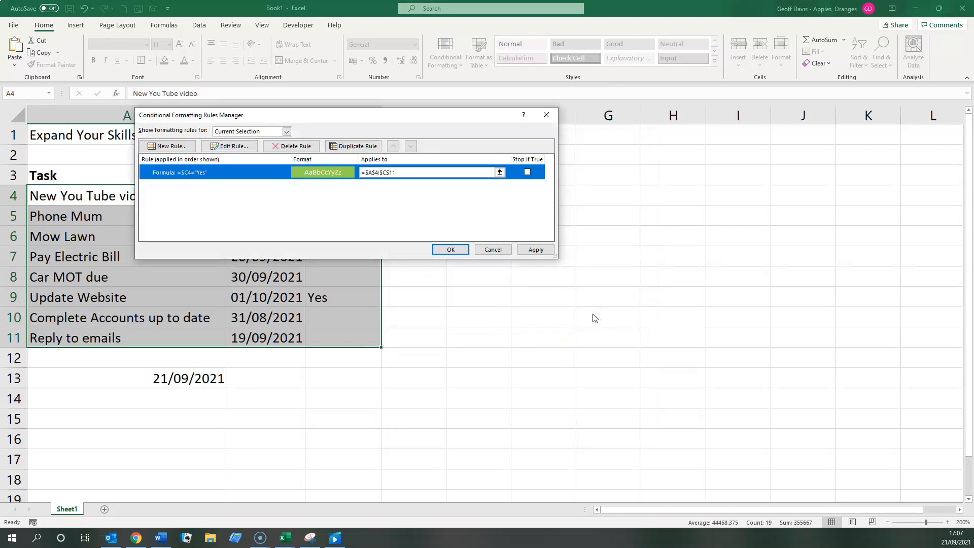
left_click(534, 249)
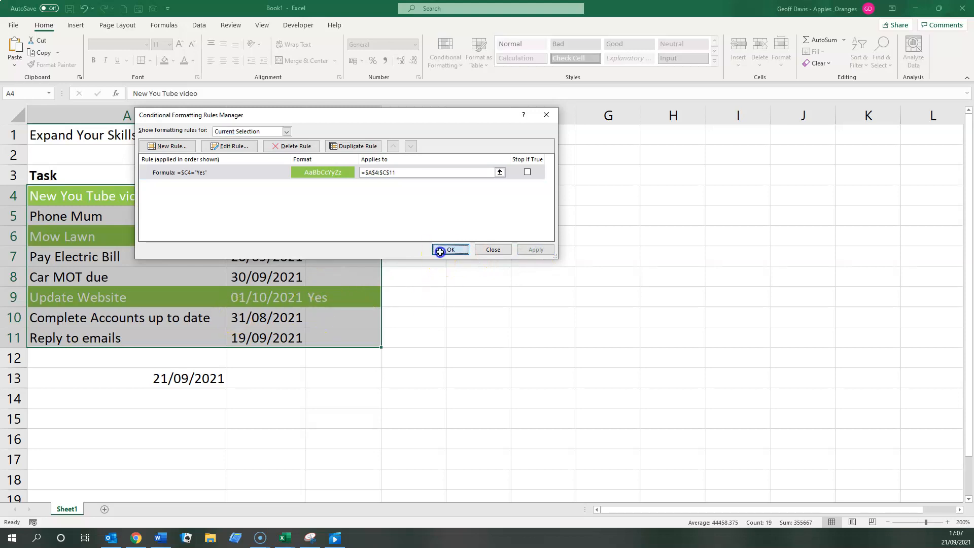
left_click(449, 250)
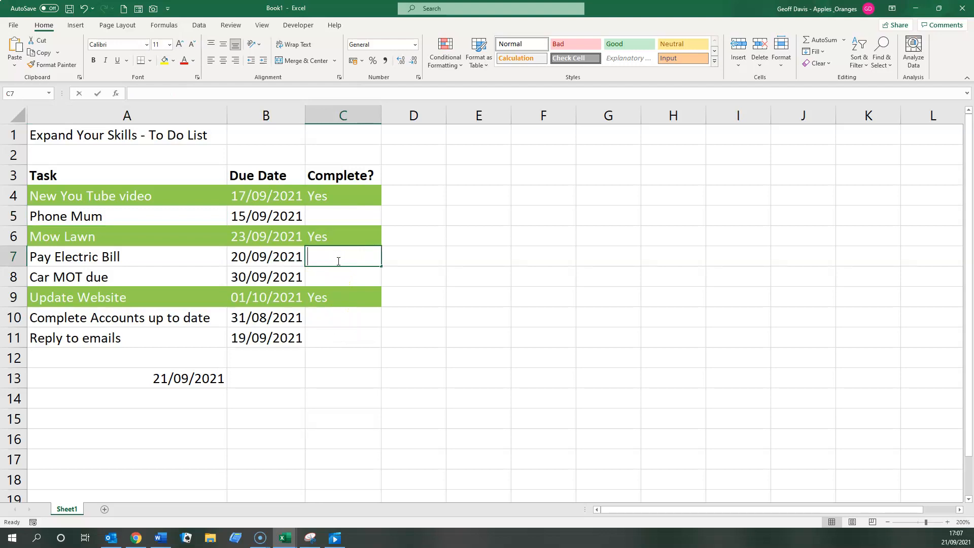
Step: Test the rule: mark Pay Electric Bill Yes and clear Update Website's Yes
type("Yes")
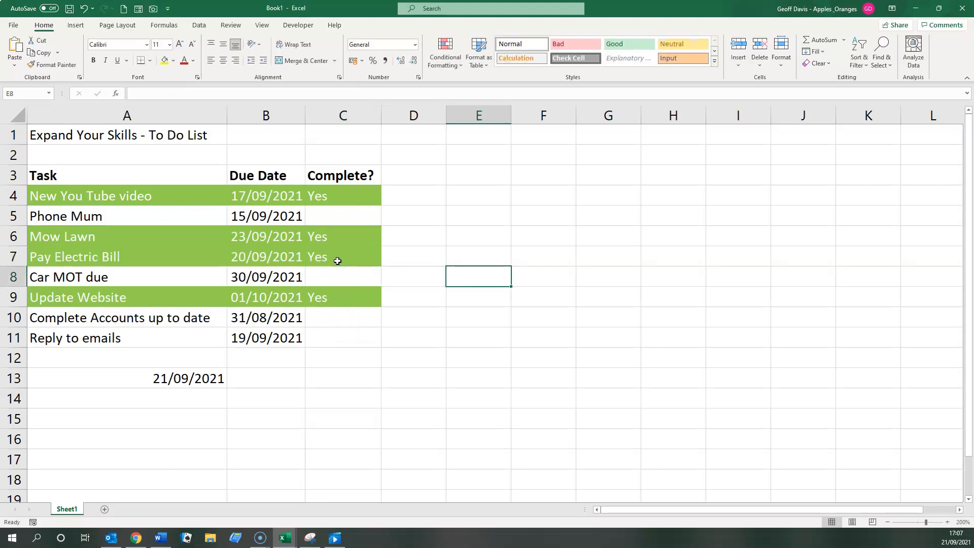
left_click(342, 298)
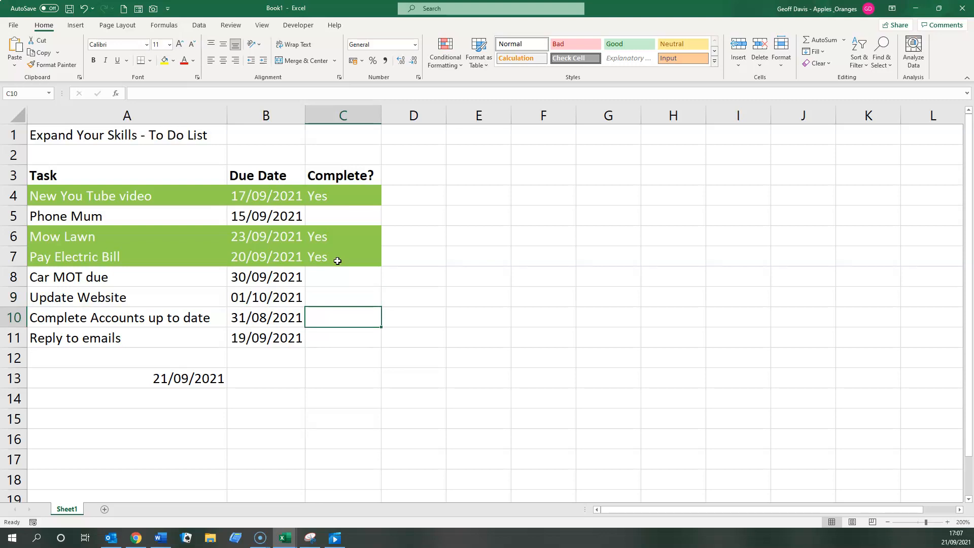
left_click(126, 215)
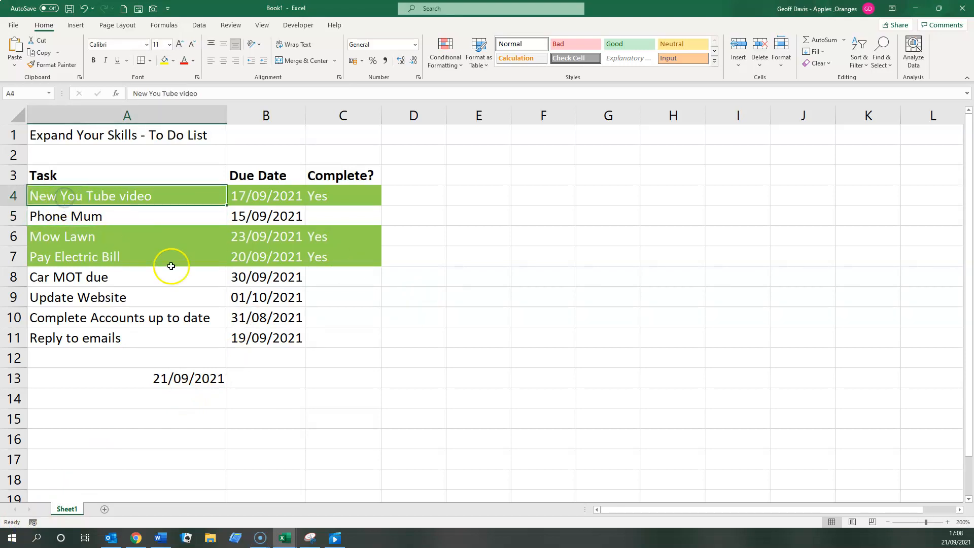
Step: Select A4:C11 and open the rules manager showing the existing =$C4="Yes" rule
left_click_drag(127, 195, 343, 337)
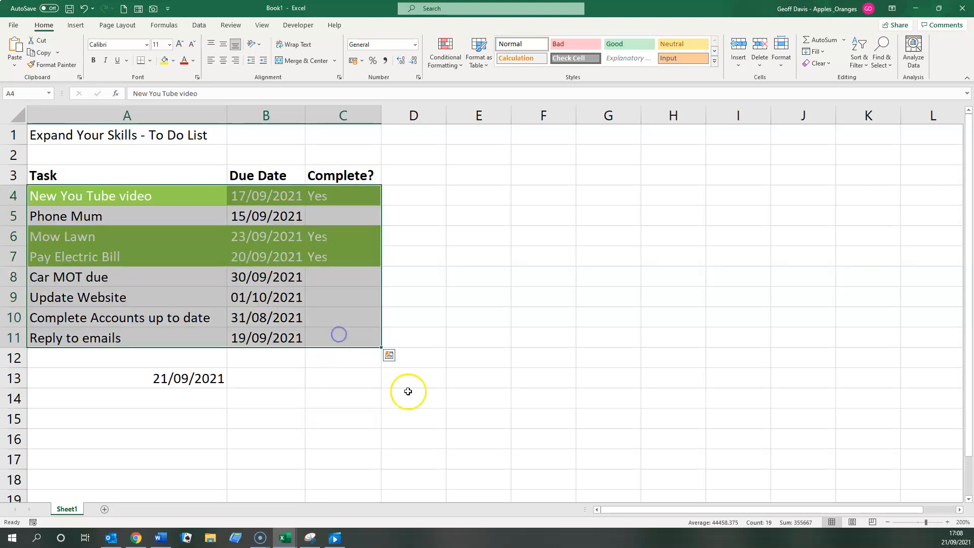
left_click(445, 52)
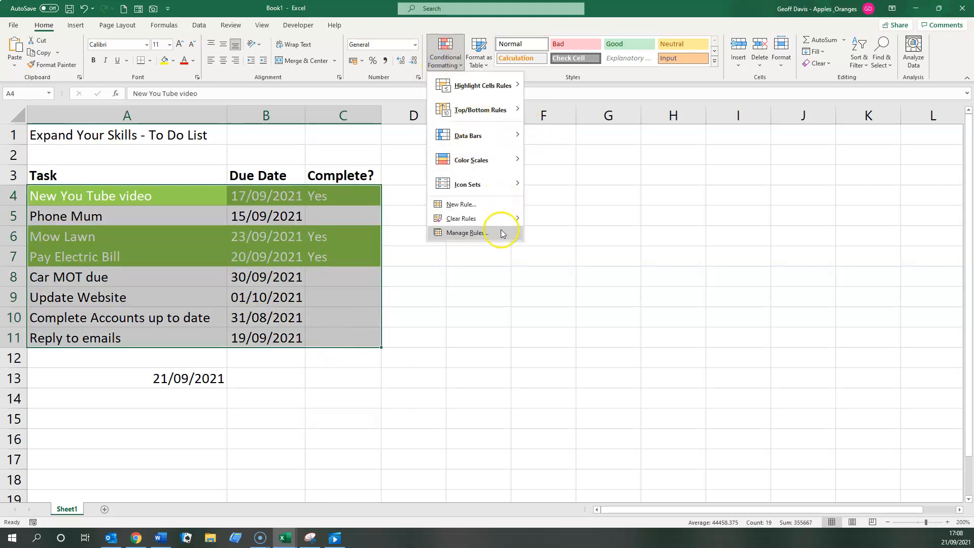
left_click(501, 235)
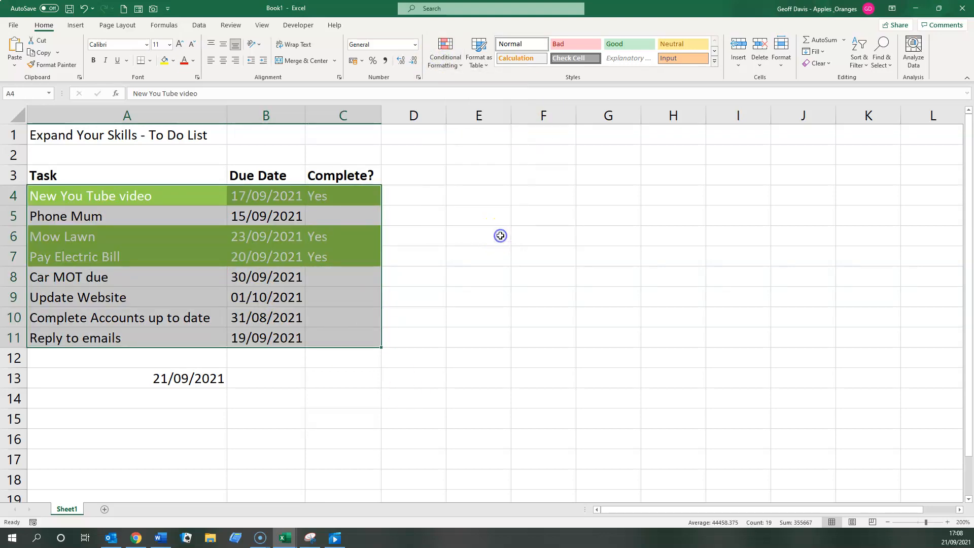
left_click(443, 52)
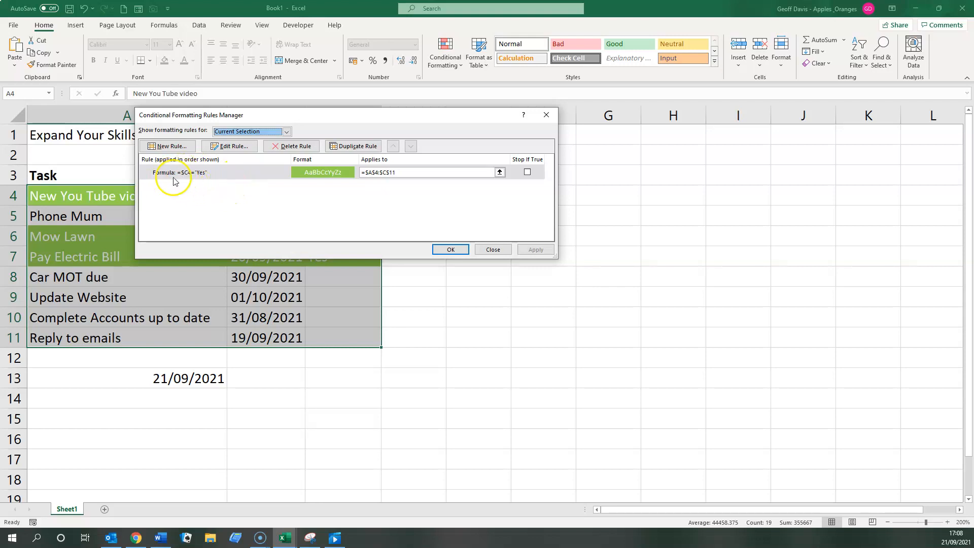
mouse_move(181, 180)
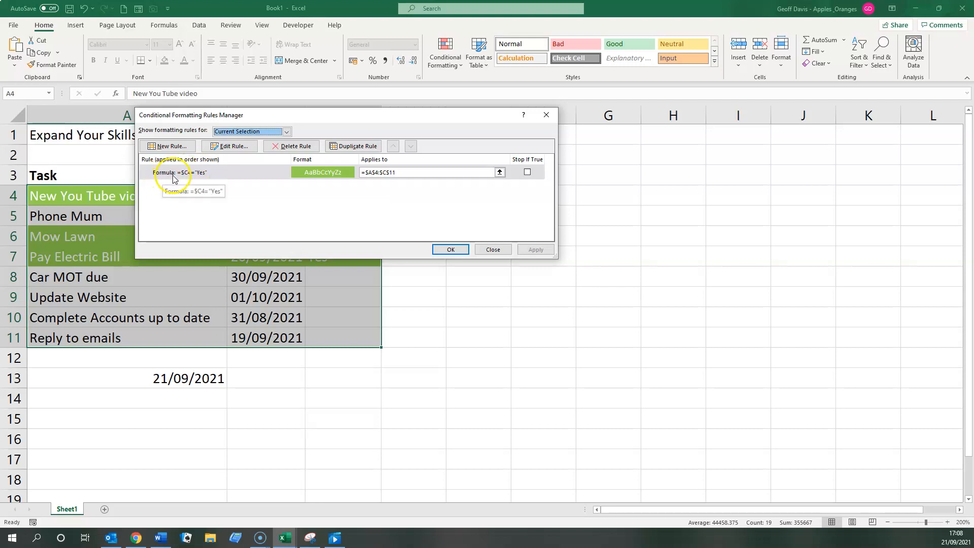
mouse_move(200, 187)
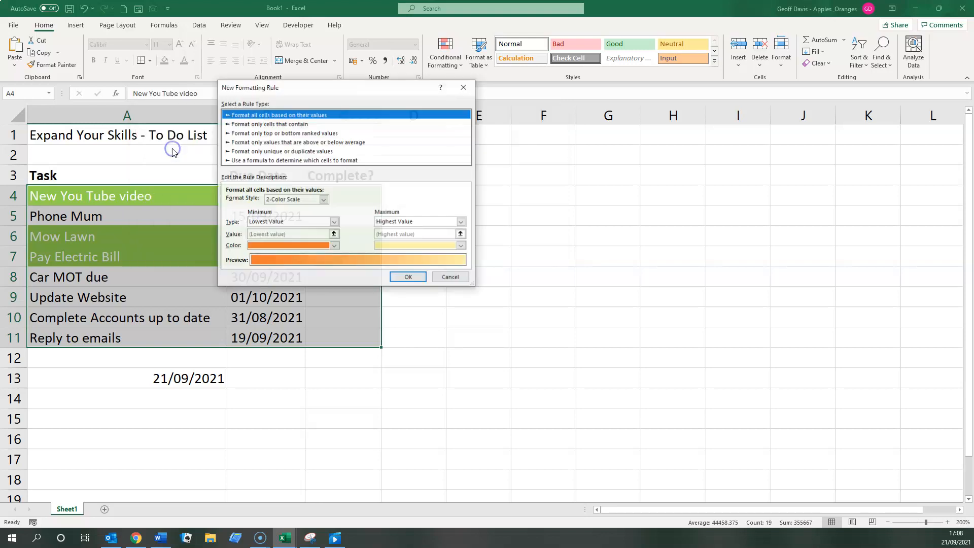
Step: Start a second formula rule =$b4<today and go to its format settings
left_click(292, 161)
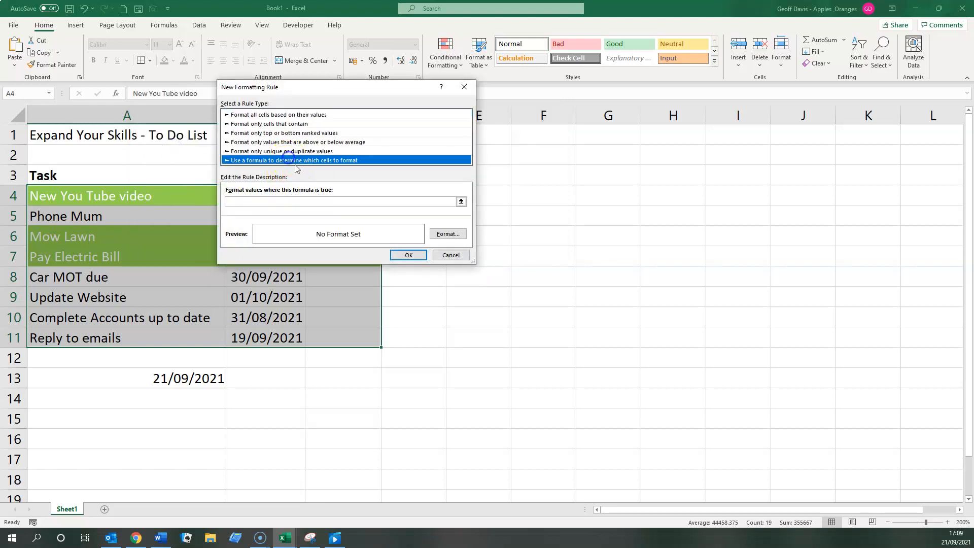
left_click(342, 201)
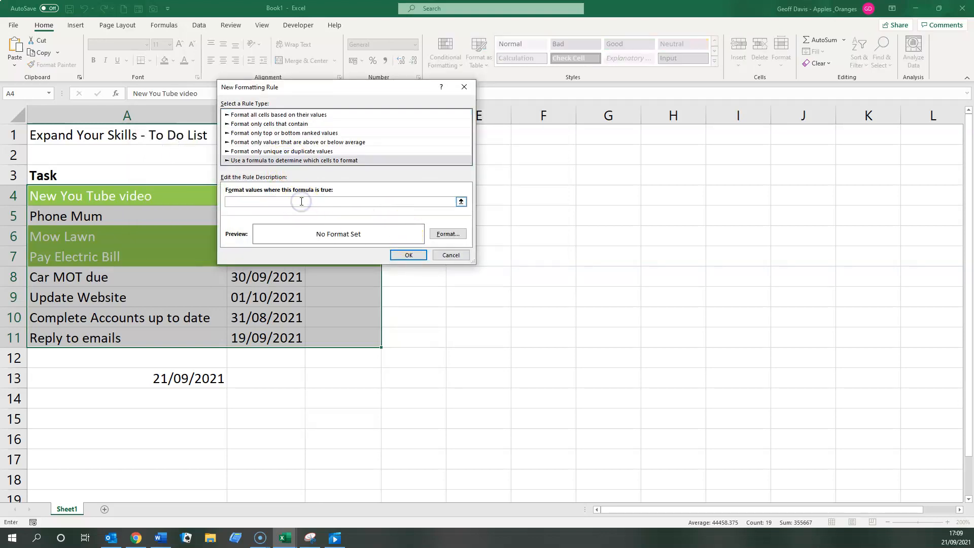
type("=")
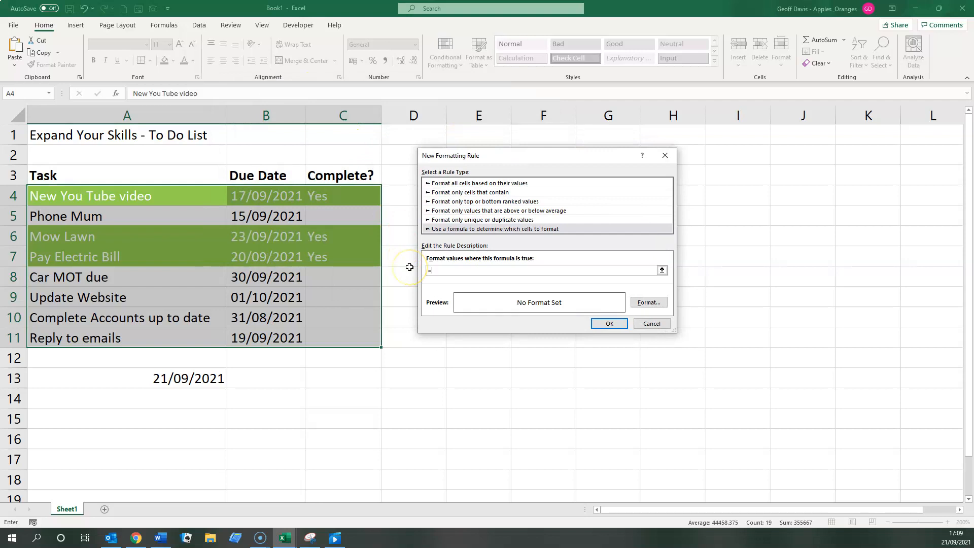
type("$b4")
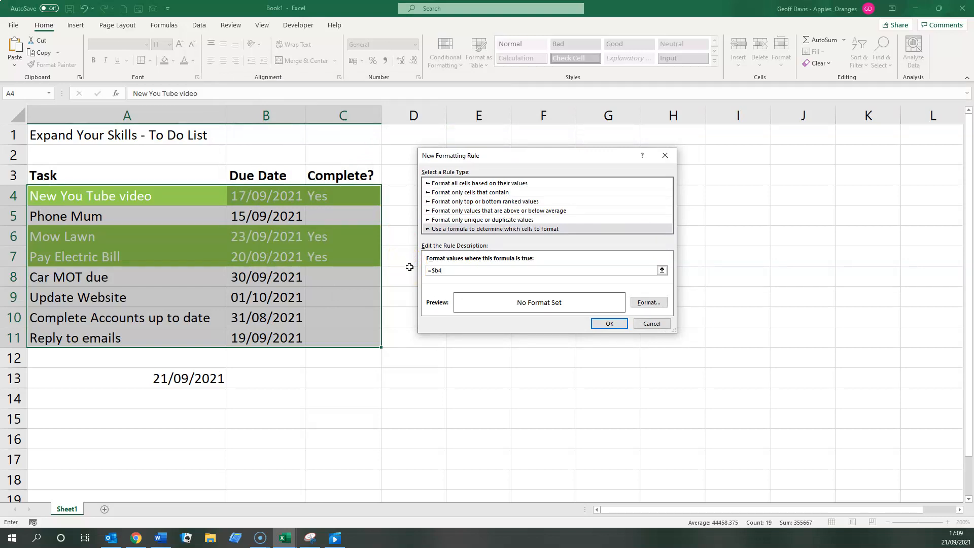
type("<today")
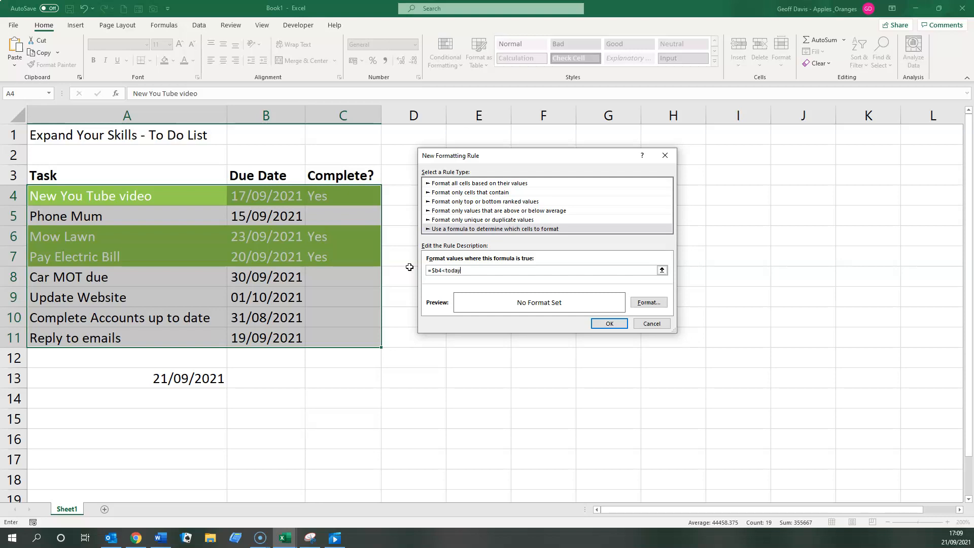
left_click(648, 302)
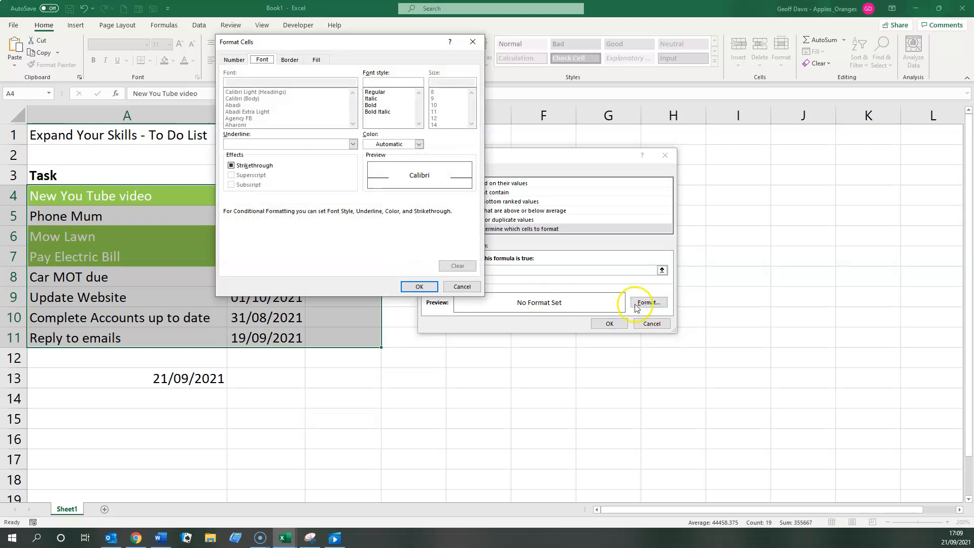
Step: Give the overdue rule a red fill and a font colour, confirming the format
left_click(317, 60)
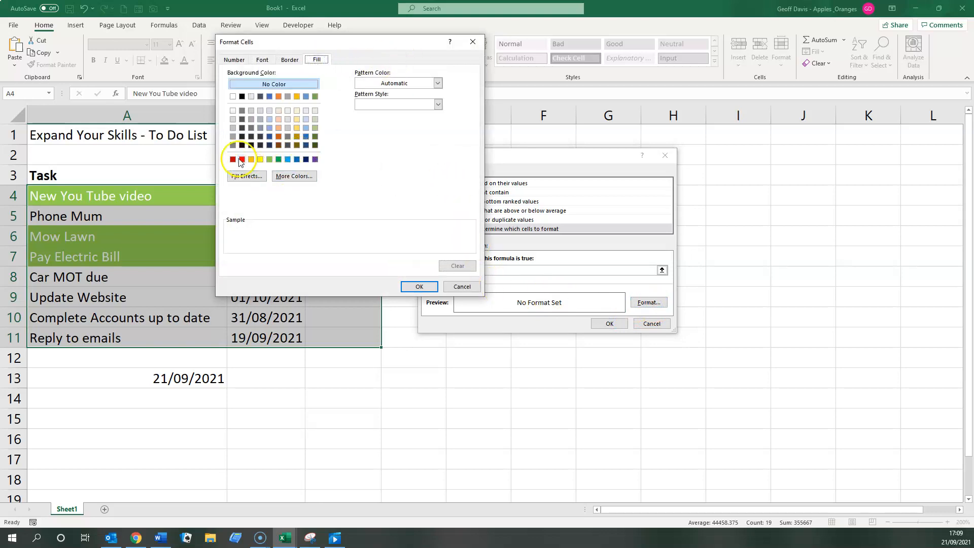
left_click(233, 159)
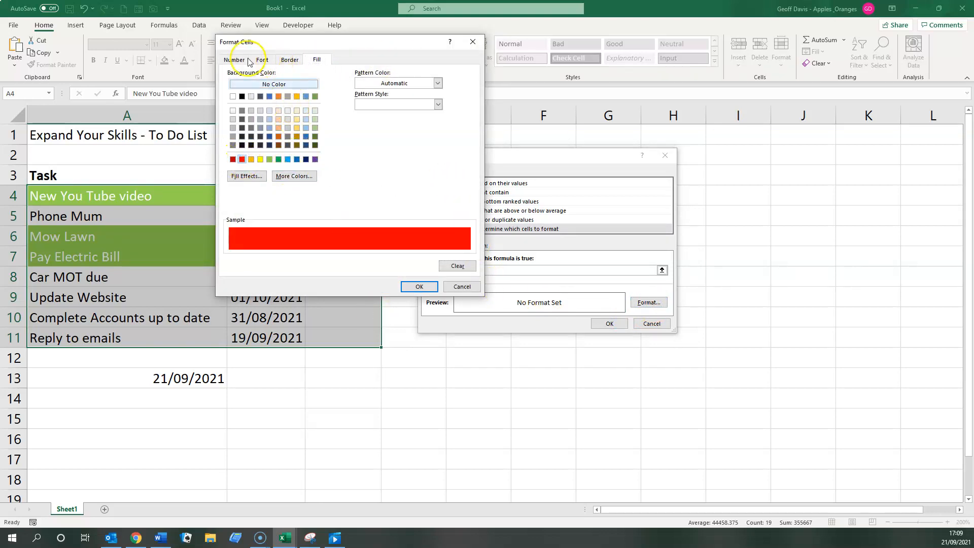
left_click(262, 60)
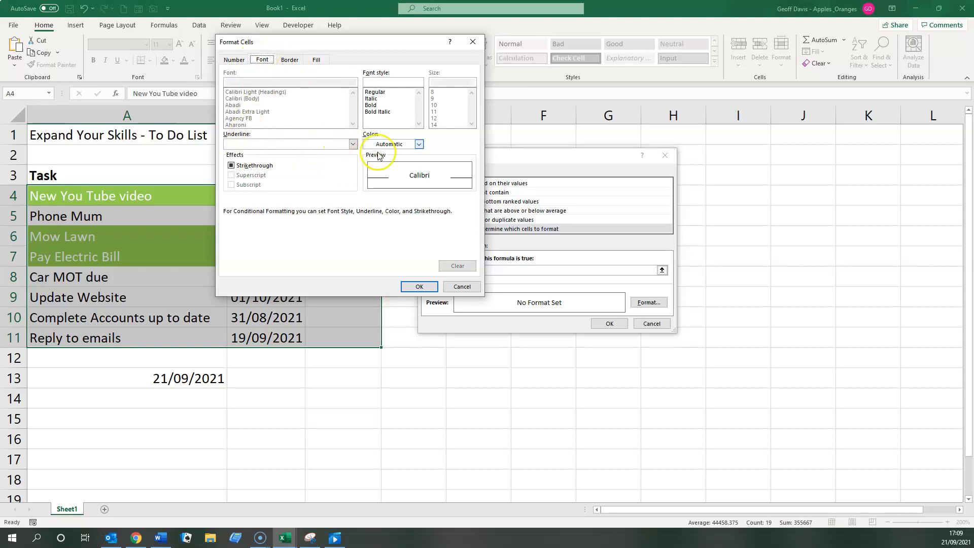
left_click(419, 143)
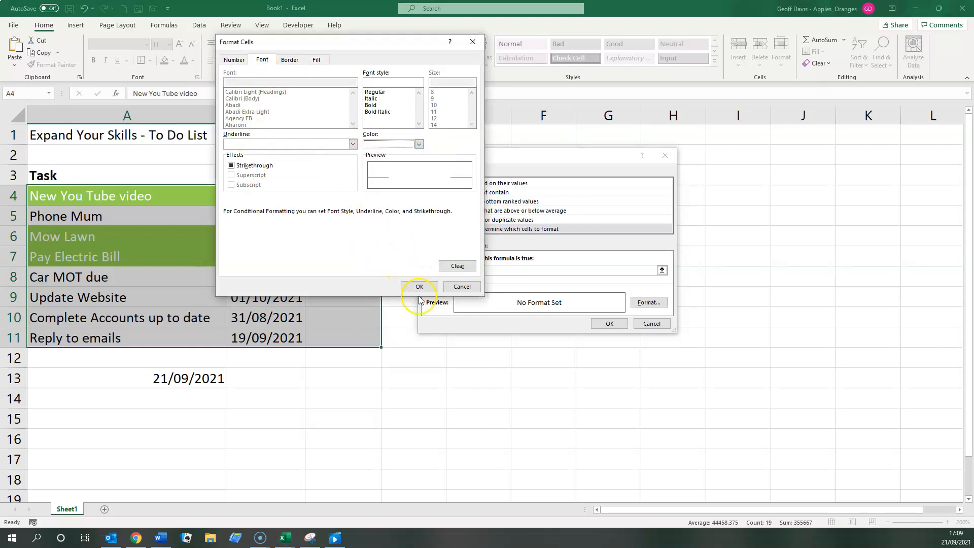
left_click(419, 287)
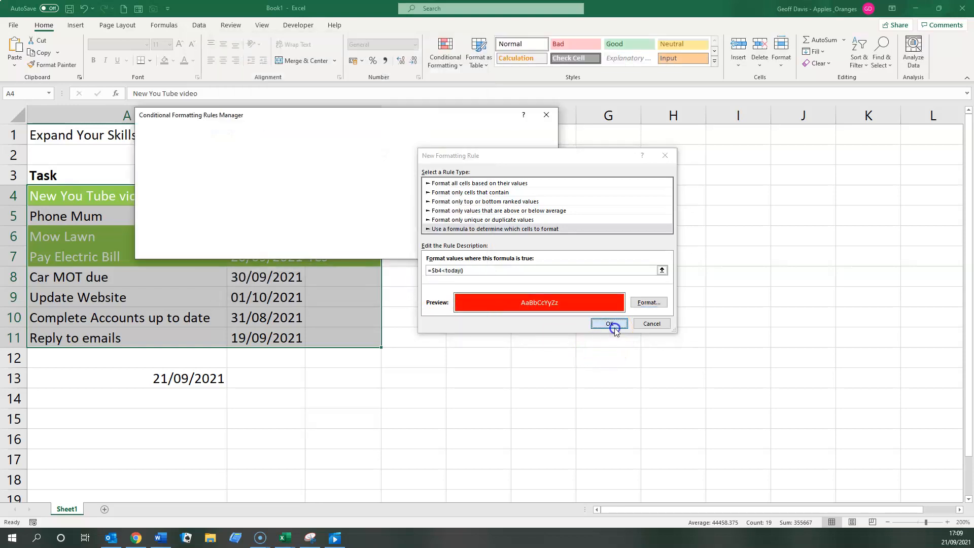
Step: Save the overdue rule and apply both rules to the task list
left_click(609, 323)
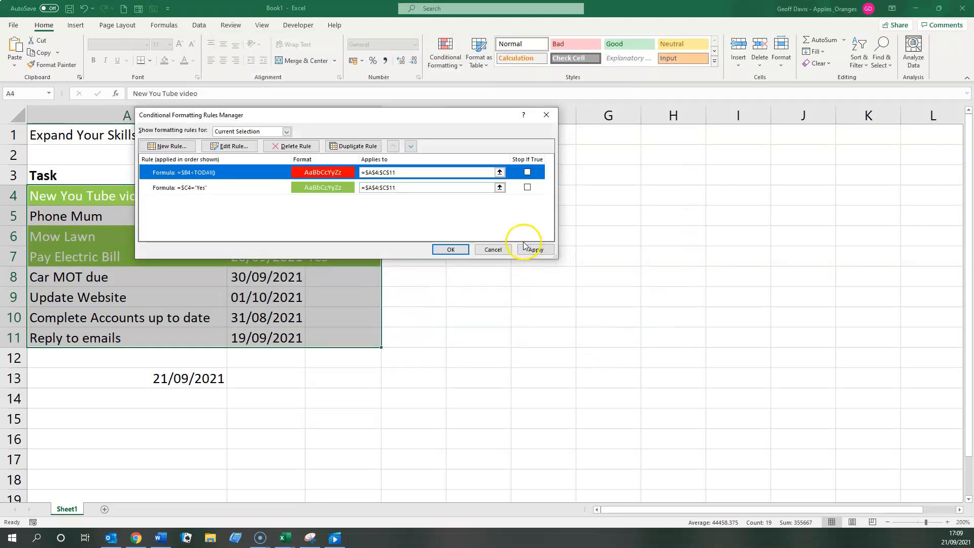
left_click(534, 249)
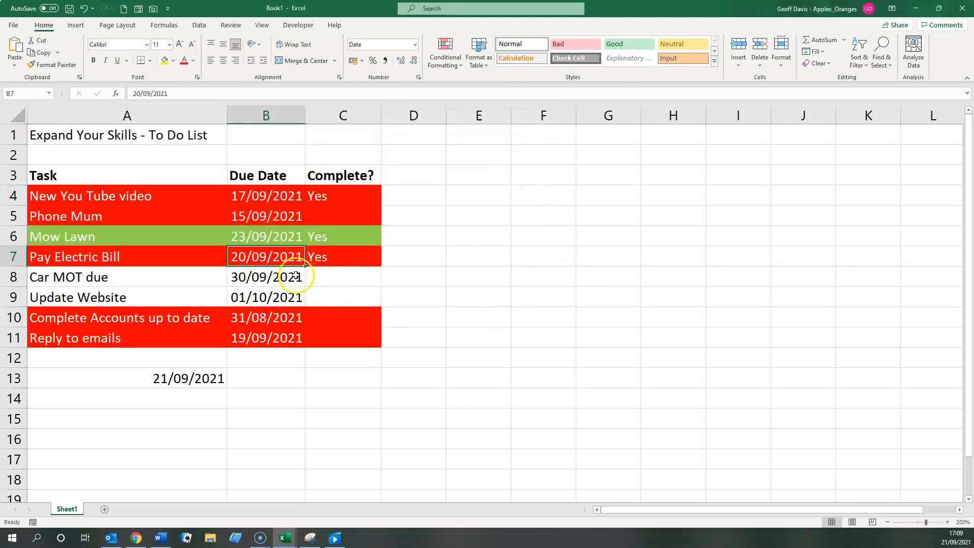
mouse_move(506, 304)
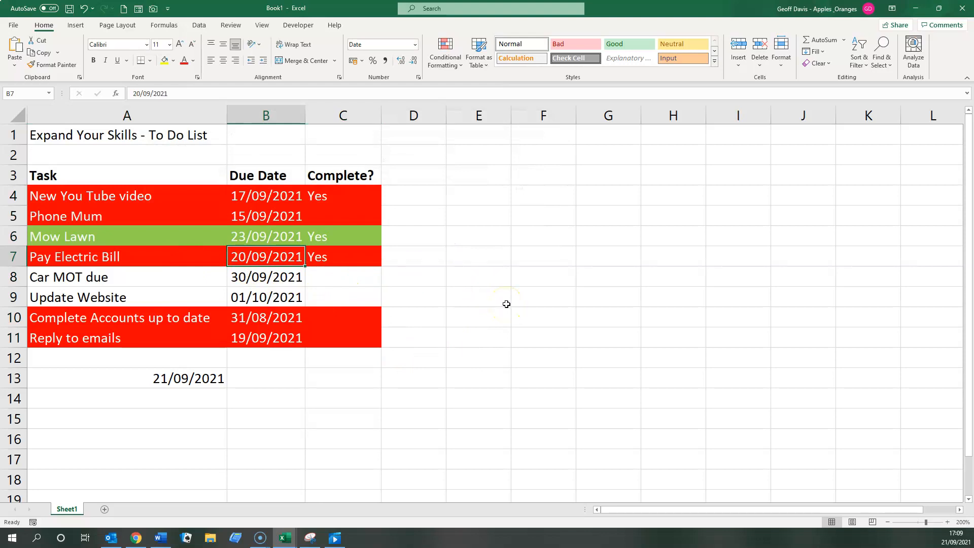
Step: Set Car MOT due to 1/8/21 and Pay Electric Bill to 10/09 so both turn red
type("2")
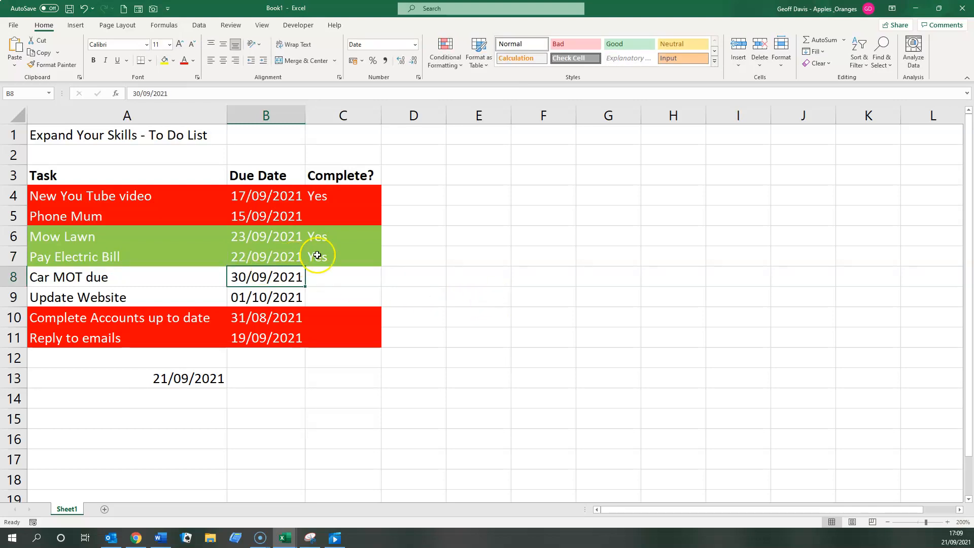
mouse_move(266, 268)
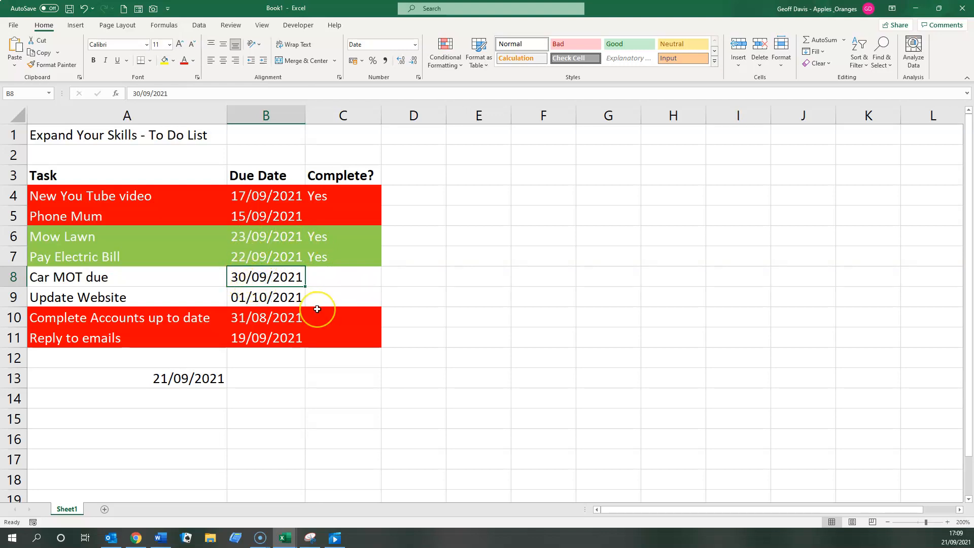
type("1/8/21")
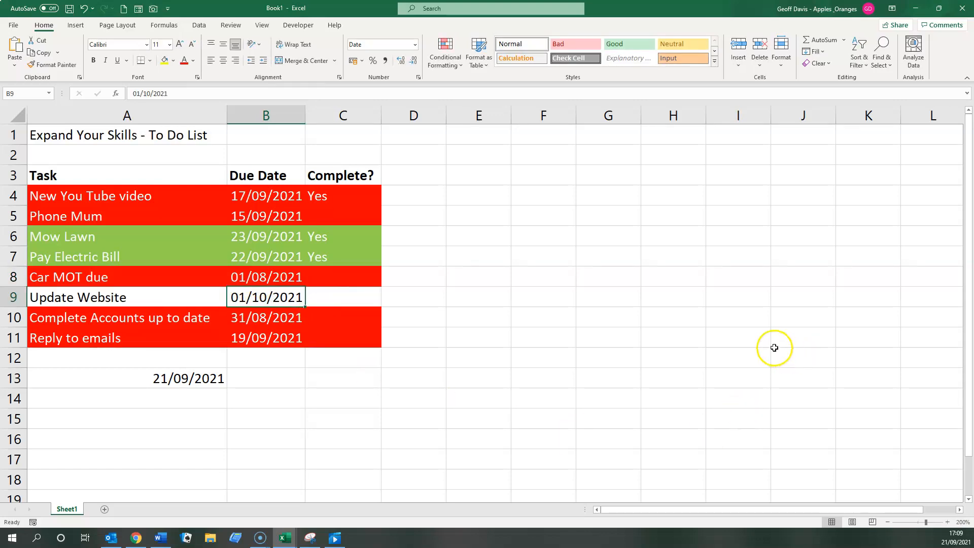
mouse_move(263, 261)
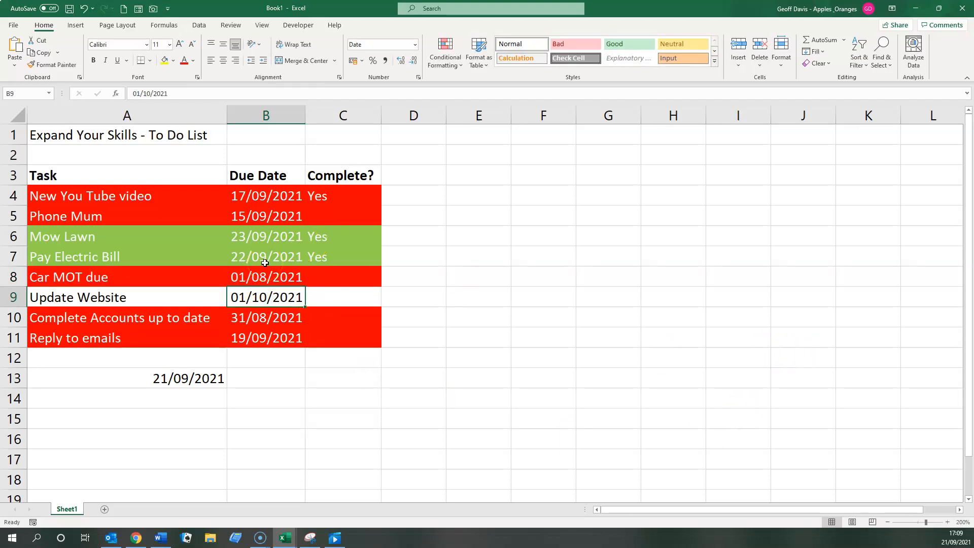
left_click(266, 257)
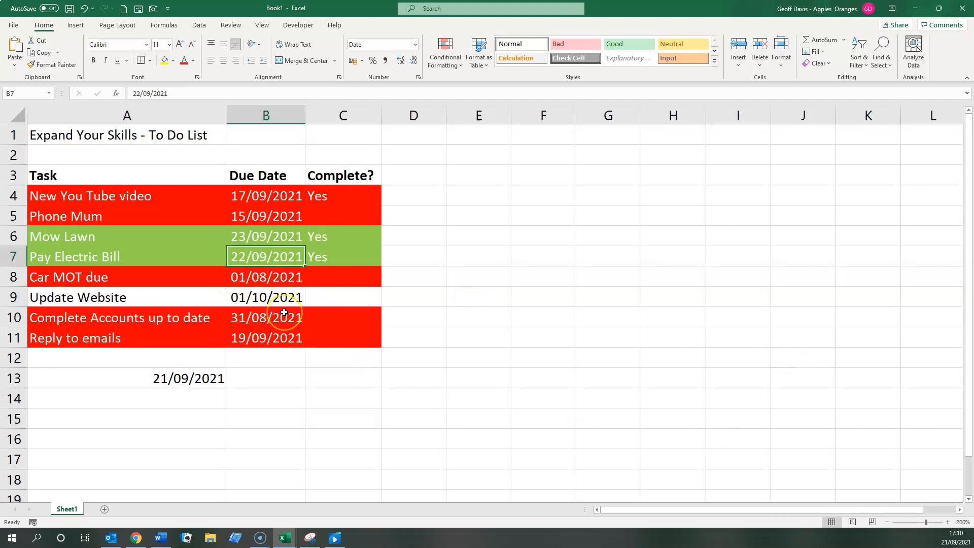
type("10/")
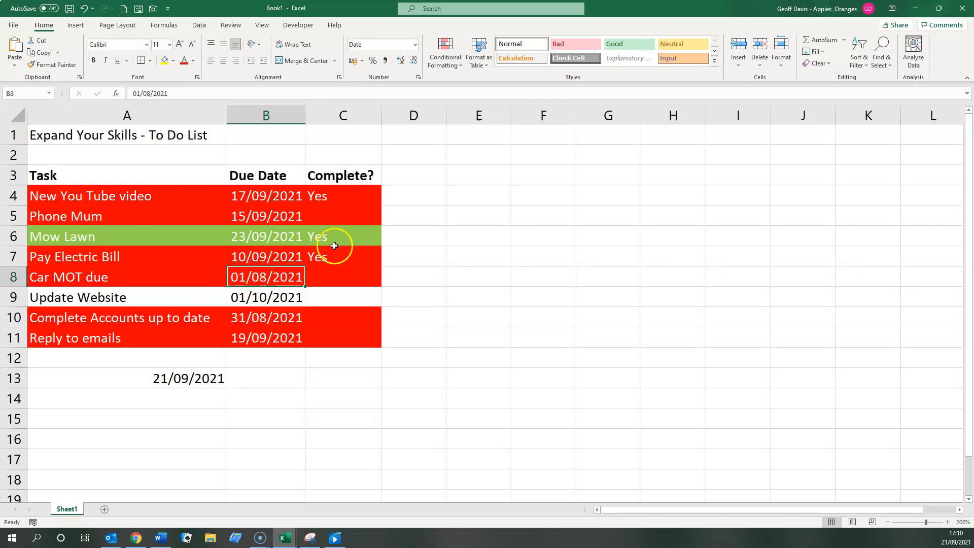
mouse_move(57, 252)
type("Yes")
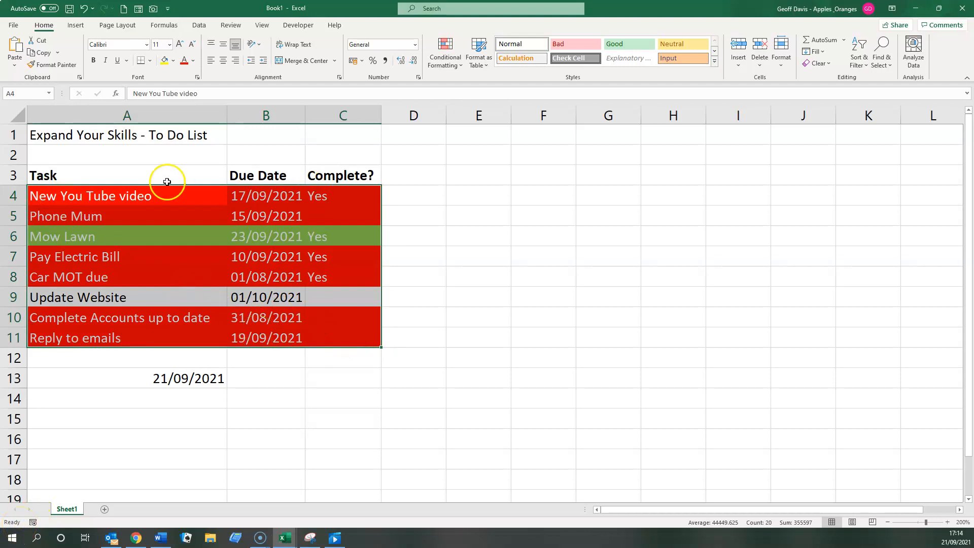
Step: In the rules manager, select the $C4="Yes" completion rule
left_click(445, 52)
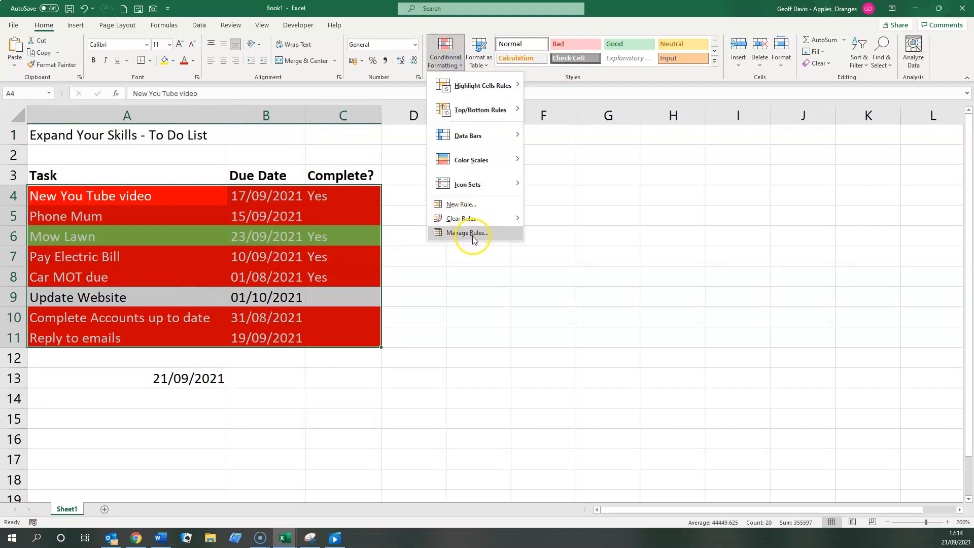
left_click(470, 232)
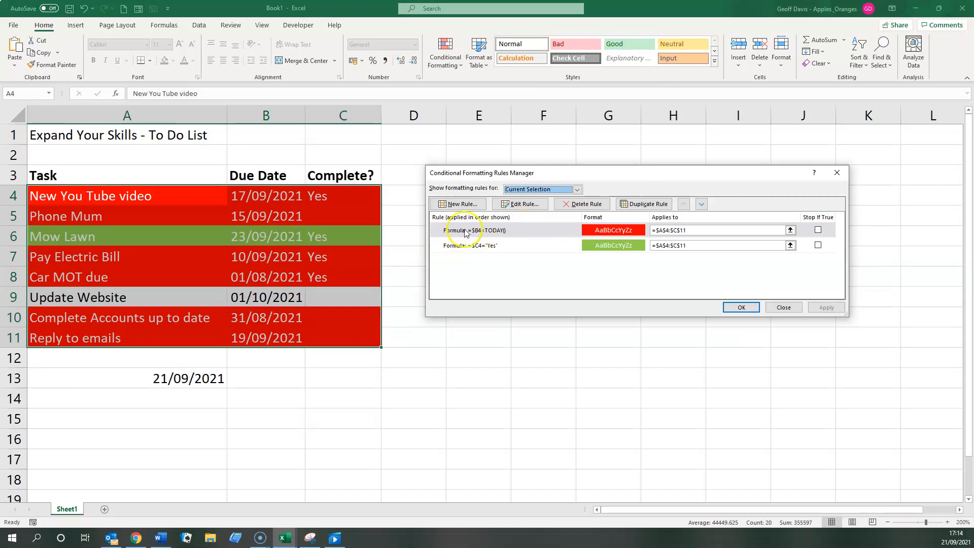
mouse_move(649, 230)
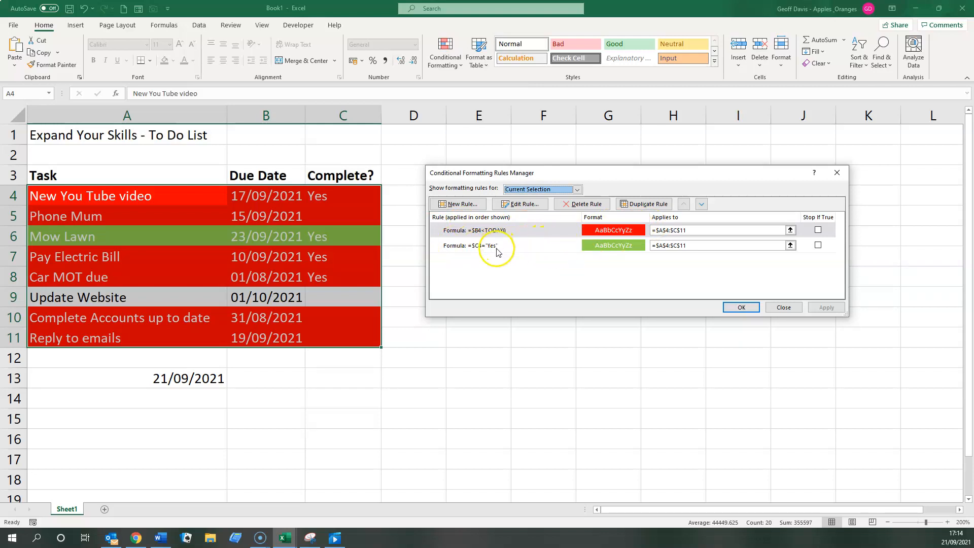
left_click(497, 245)
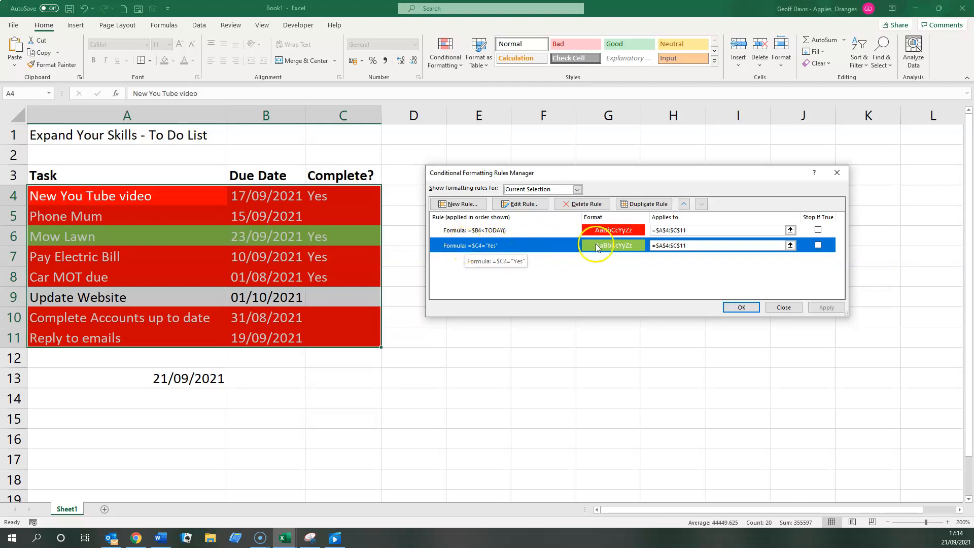
Step: Move the Yes rule above the overdue rule and apply the new order
left_click(683, 204)
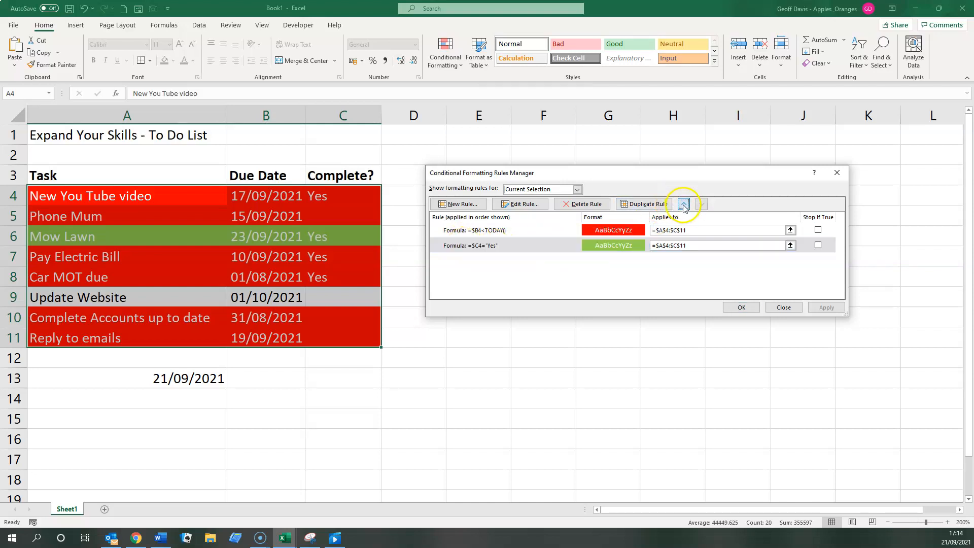
left_click(683, 204)
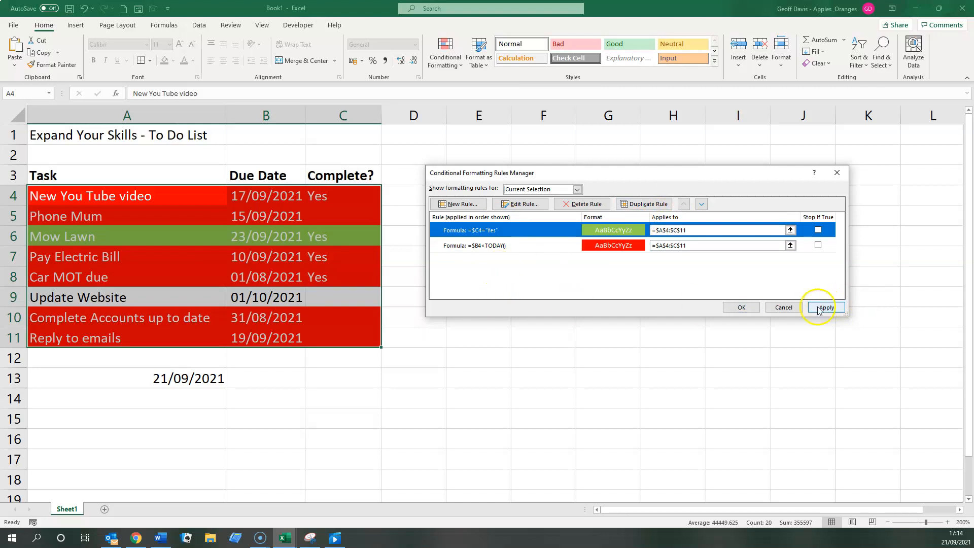
left_click(826, 306)
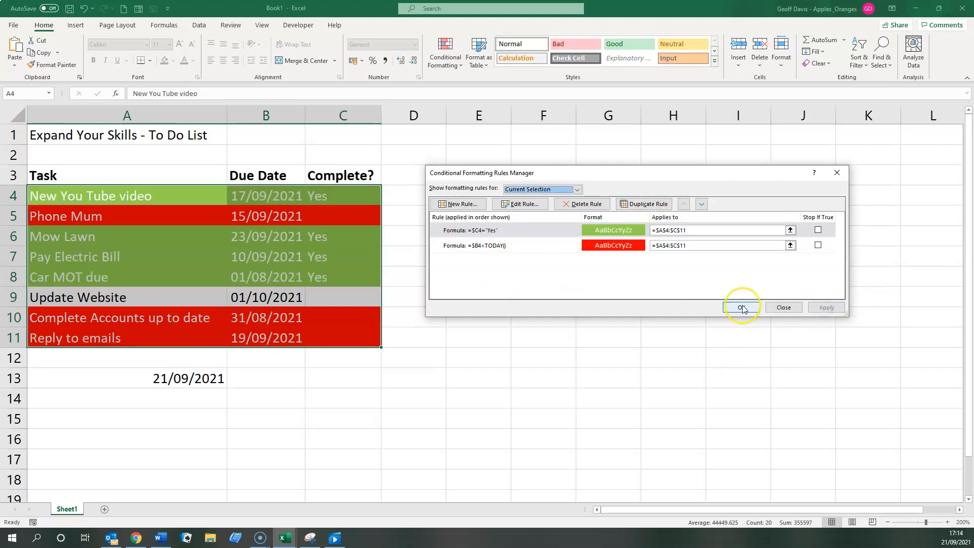
left_click(741, 306)
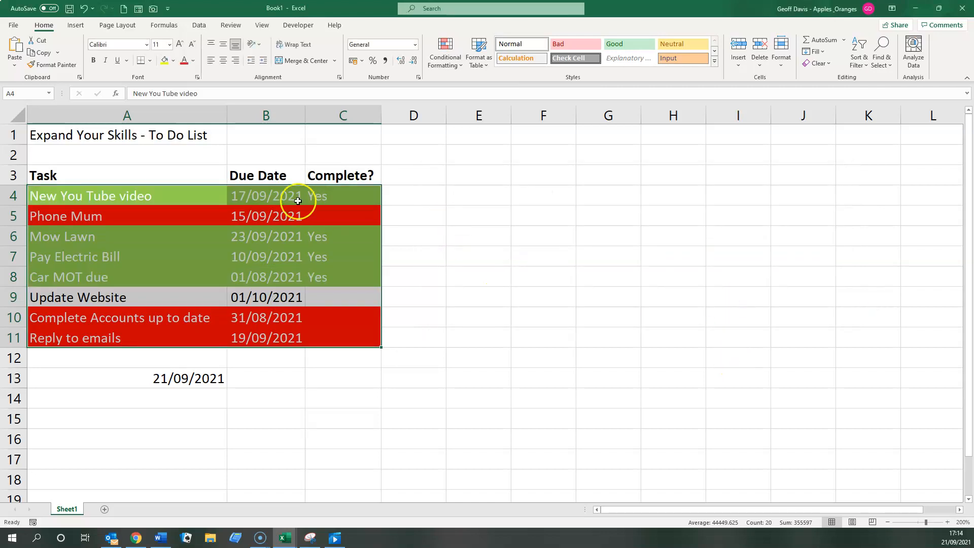
Step: Clear the other Yes values and enter Yes only for Pay Electric Bill in C7
left_click(342, 196)
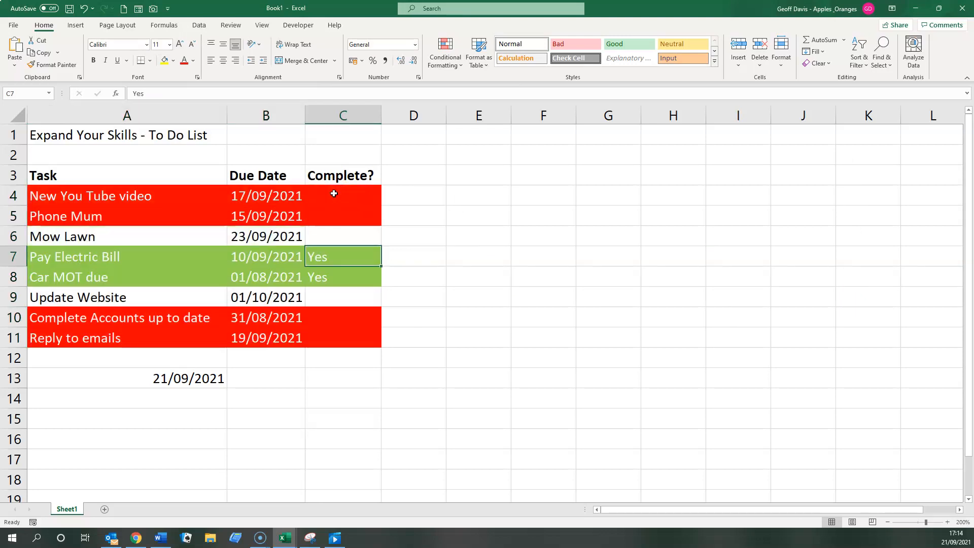
left_click(342, 297)
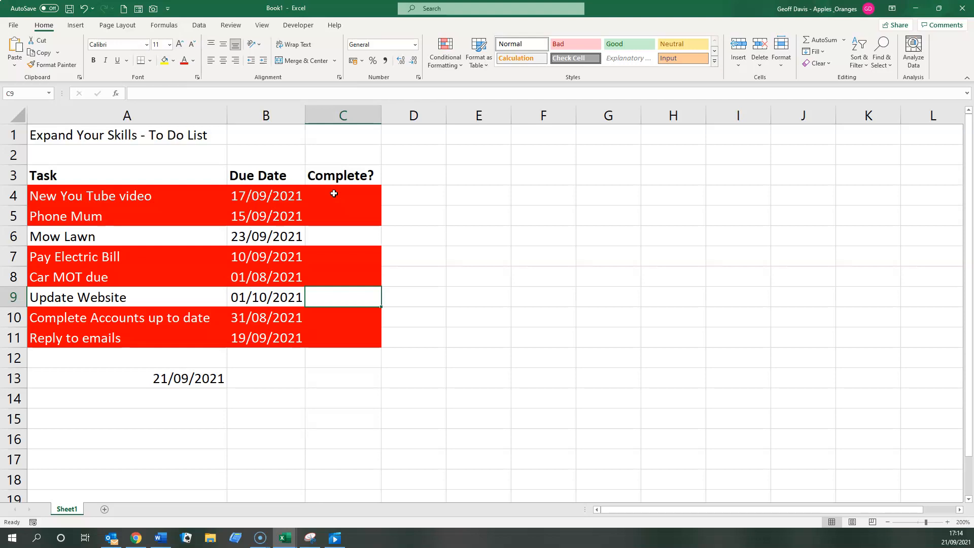
left_click(342, 256)
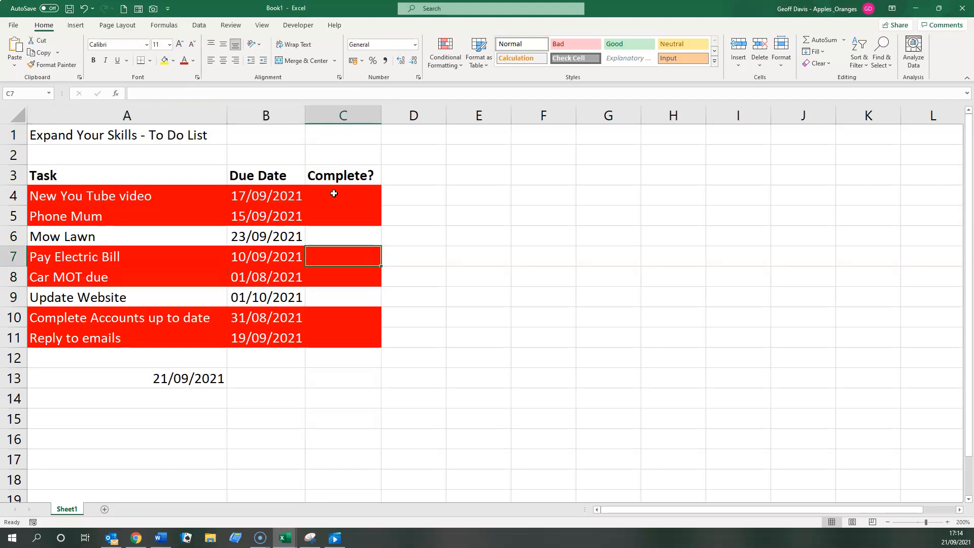
type("Yes")
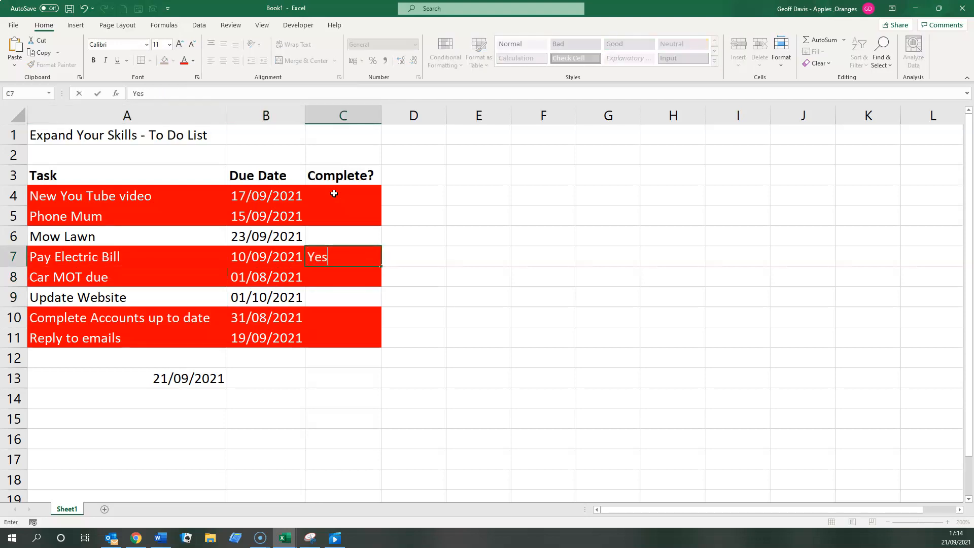
key("enter")
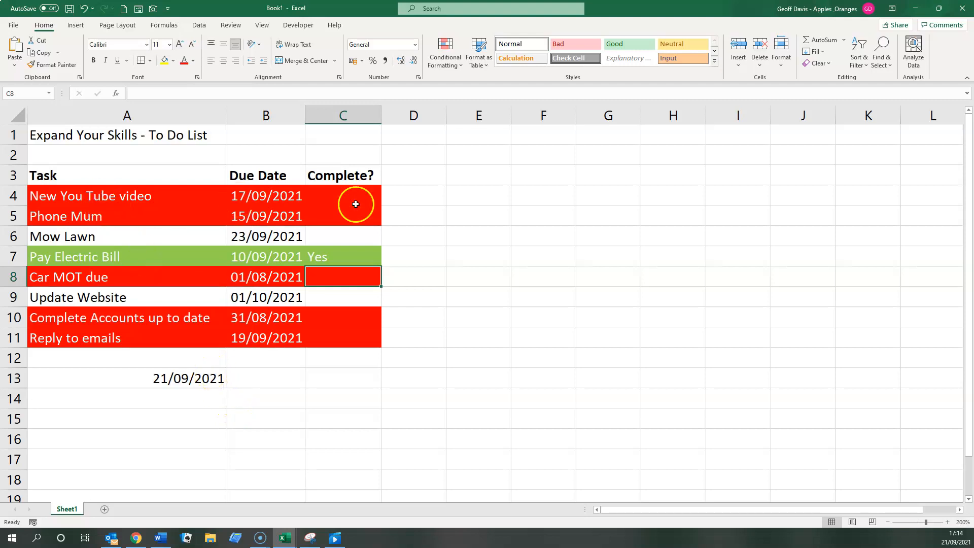
Step: Bring up the Conditional Formatting Manage Rules list
left_click(444, 52)
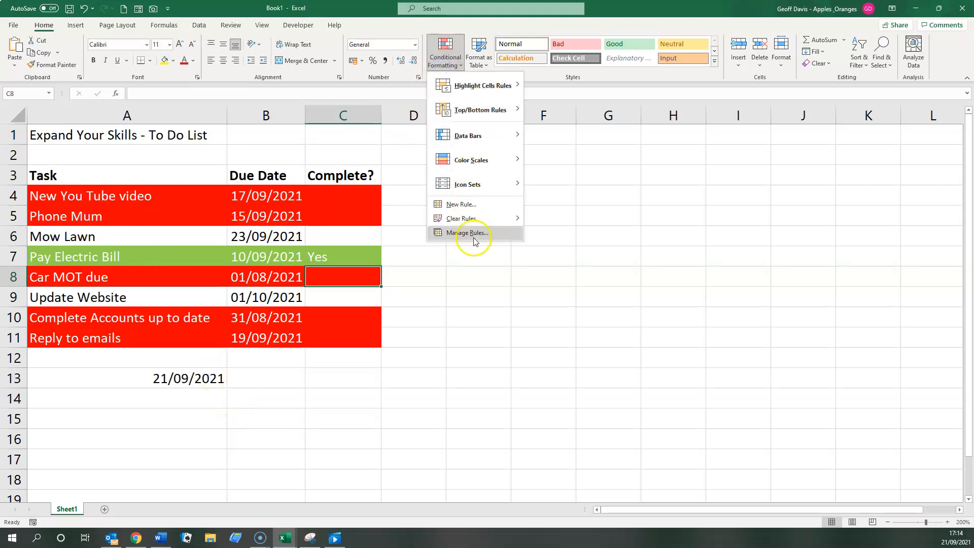
left_click(470, 232)
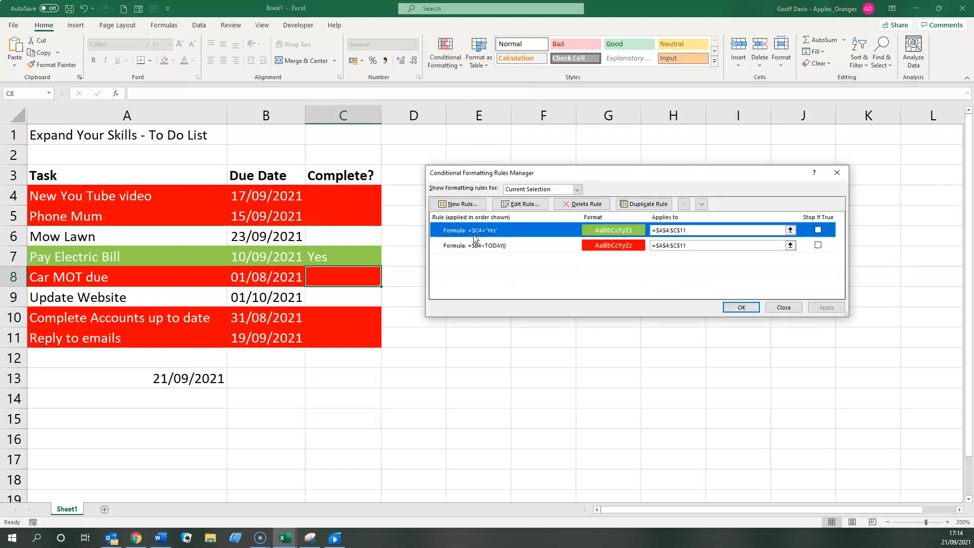